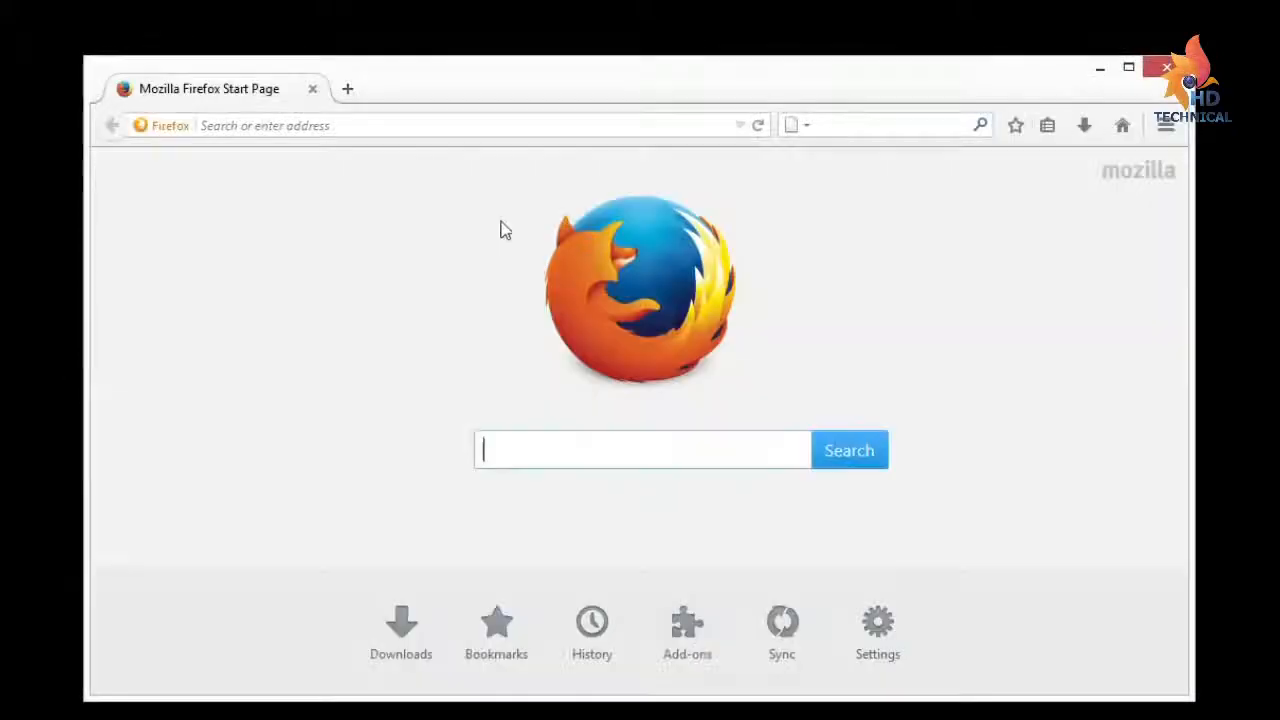
Search Google for 'download lightworks' and scan the results.
left_click(643, 449)
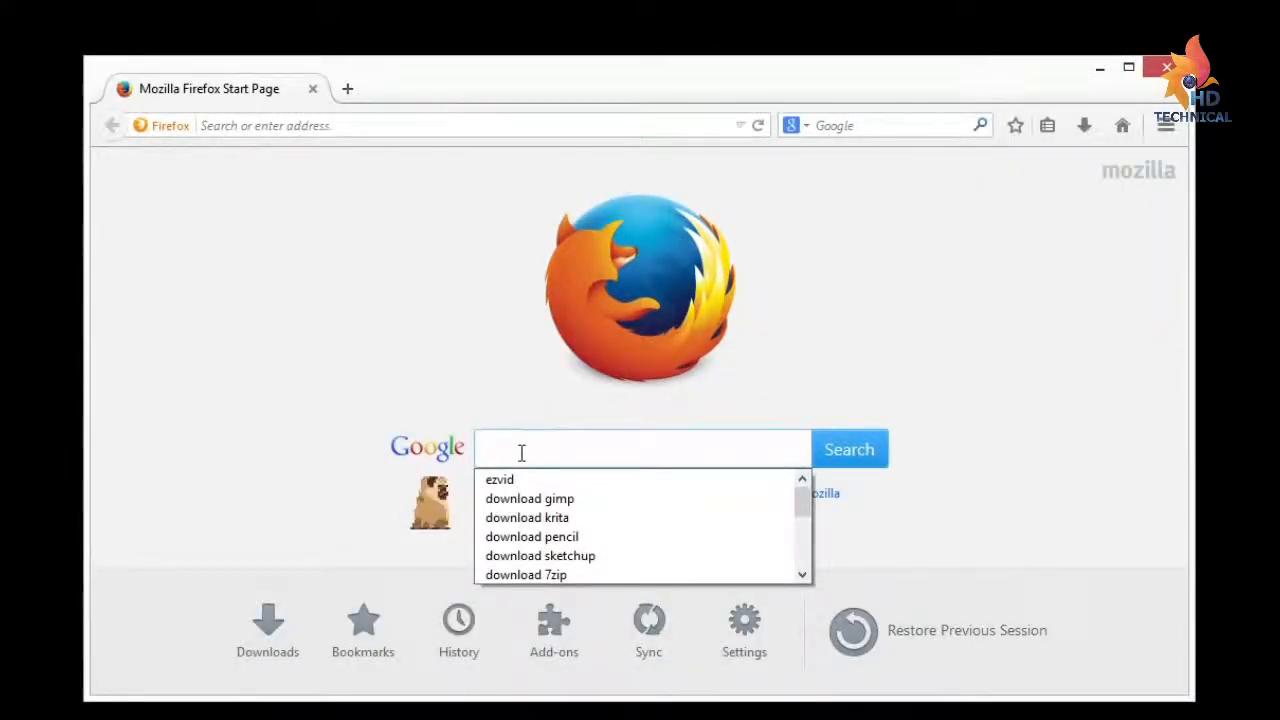
type("download l")
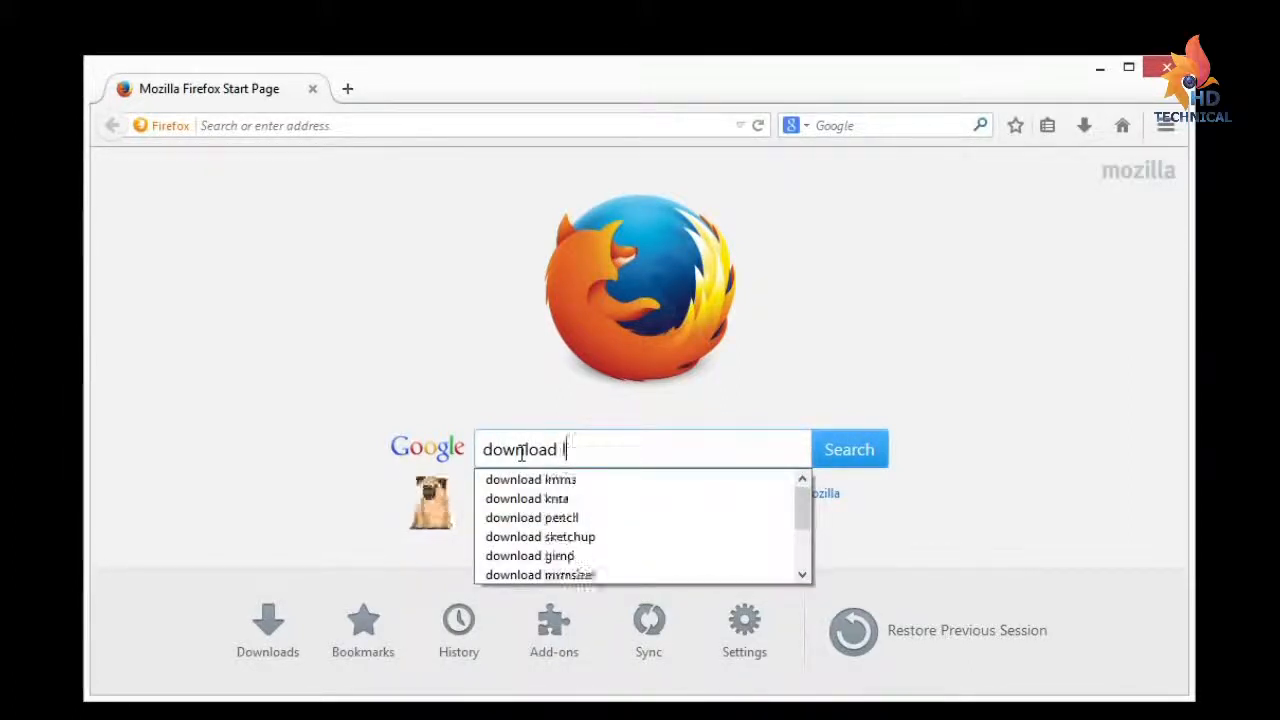
type("ightworks")
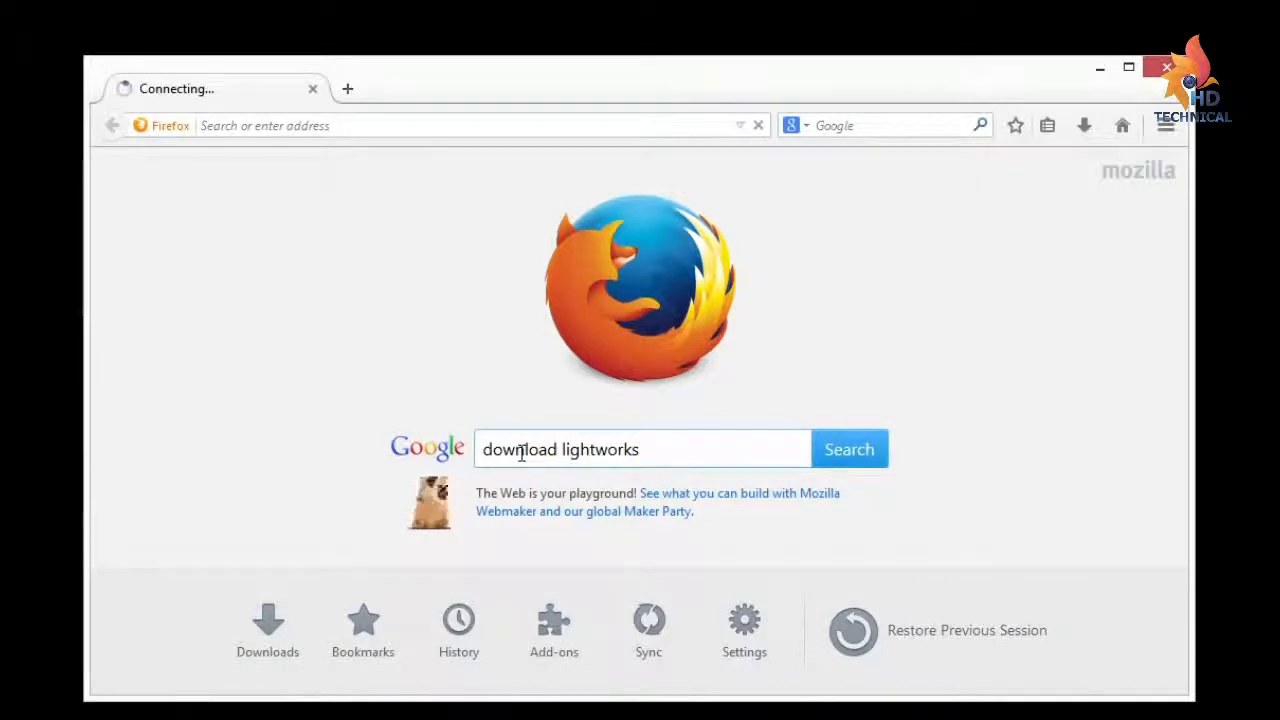
left_click(848, 448)
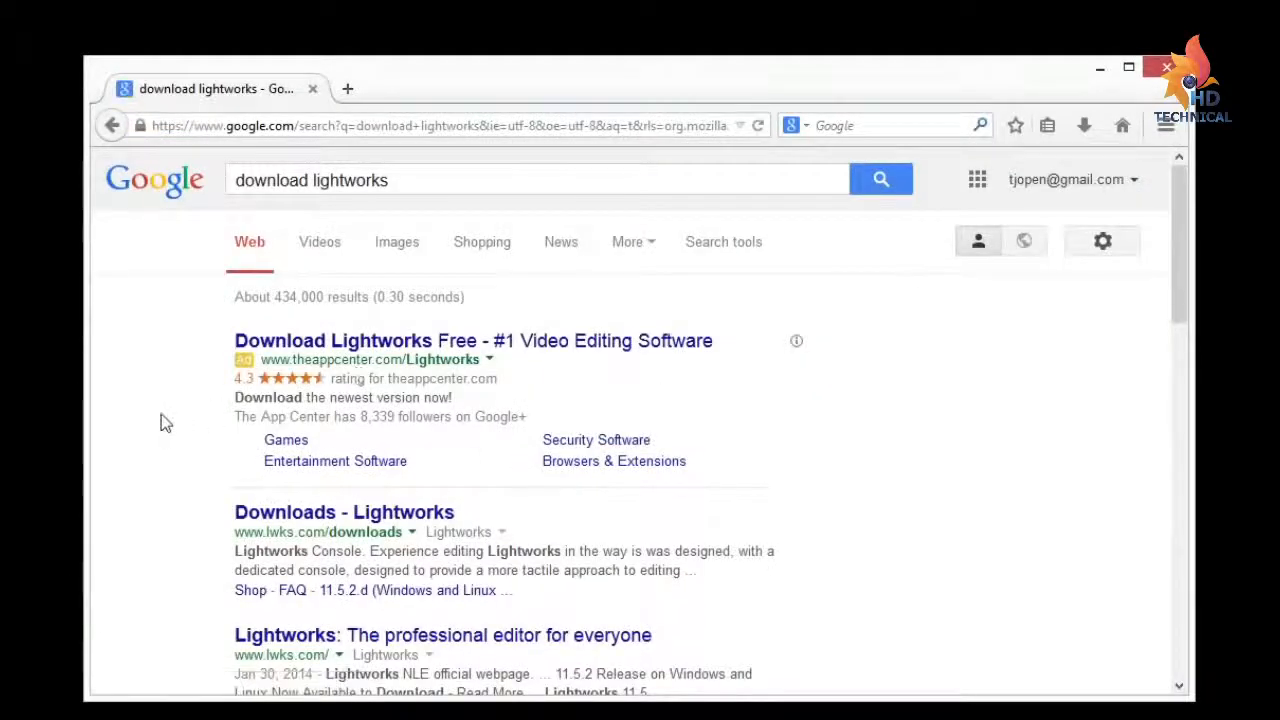
mouse_move(305, 350)
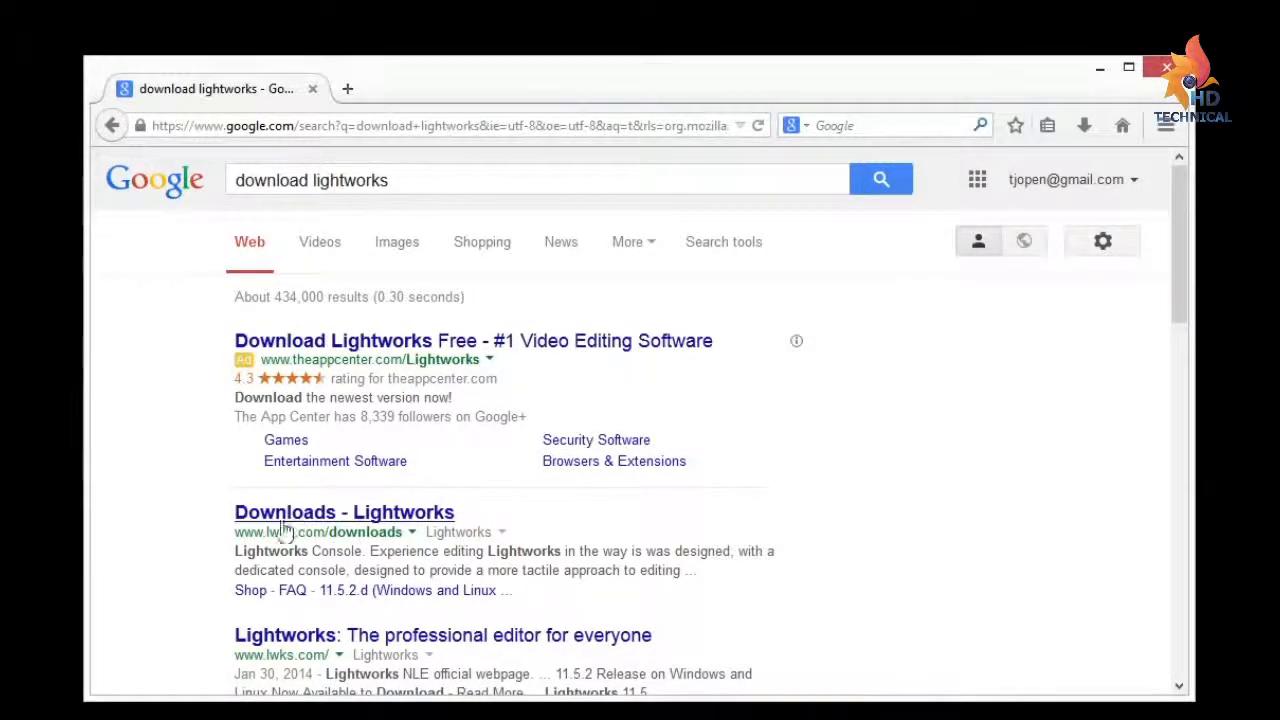
scroll("down", 3)
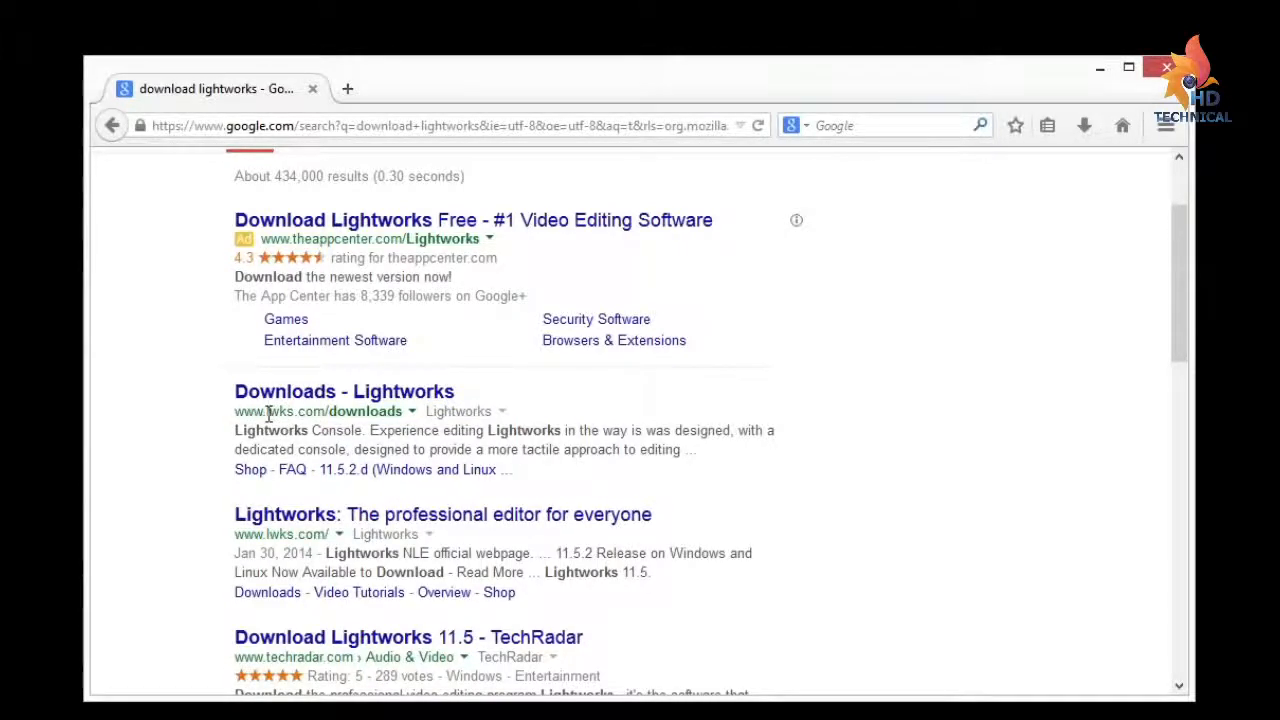
mouse_move(300, 391)
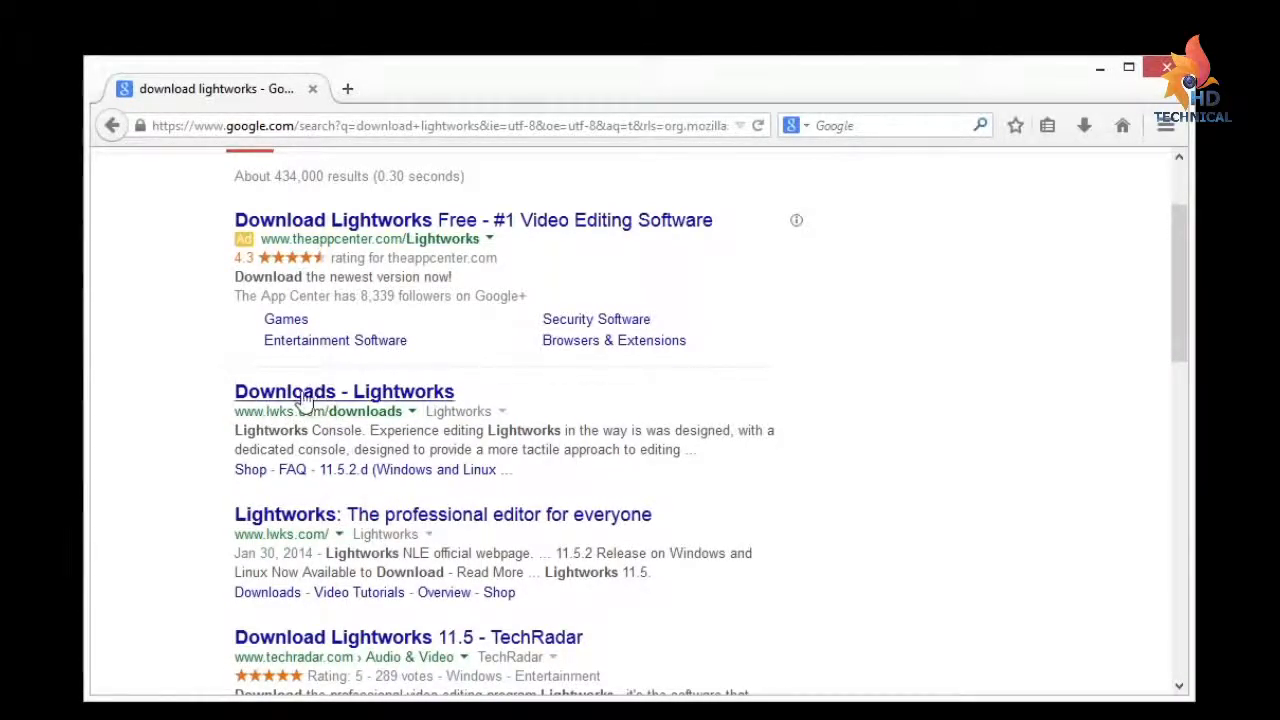
Go to the official Lightworks downloads page and request the 64-bit Windows release.
left_click(344, 391)
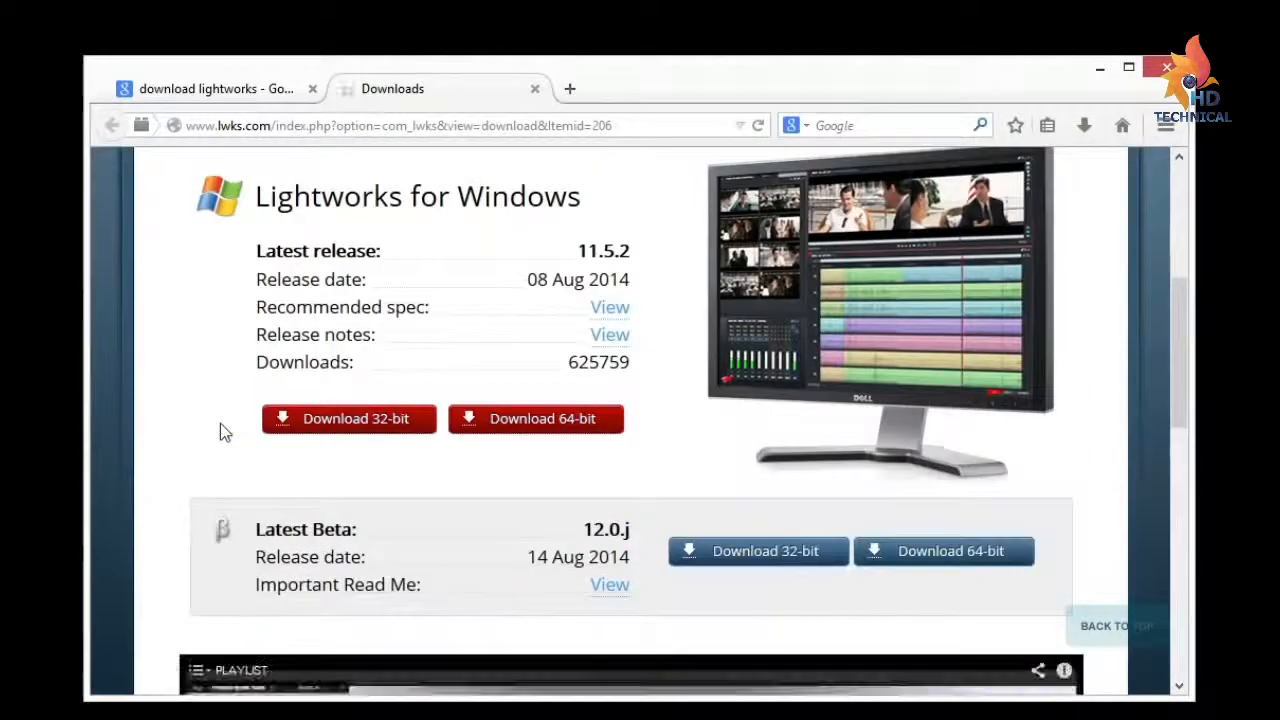
mouse_move(356, 430)
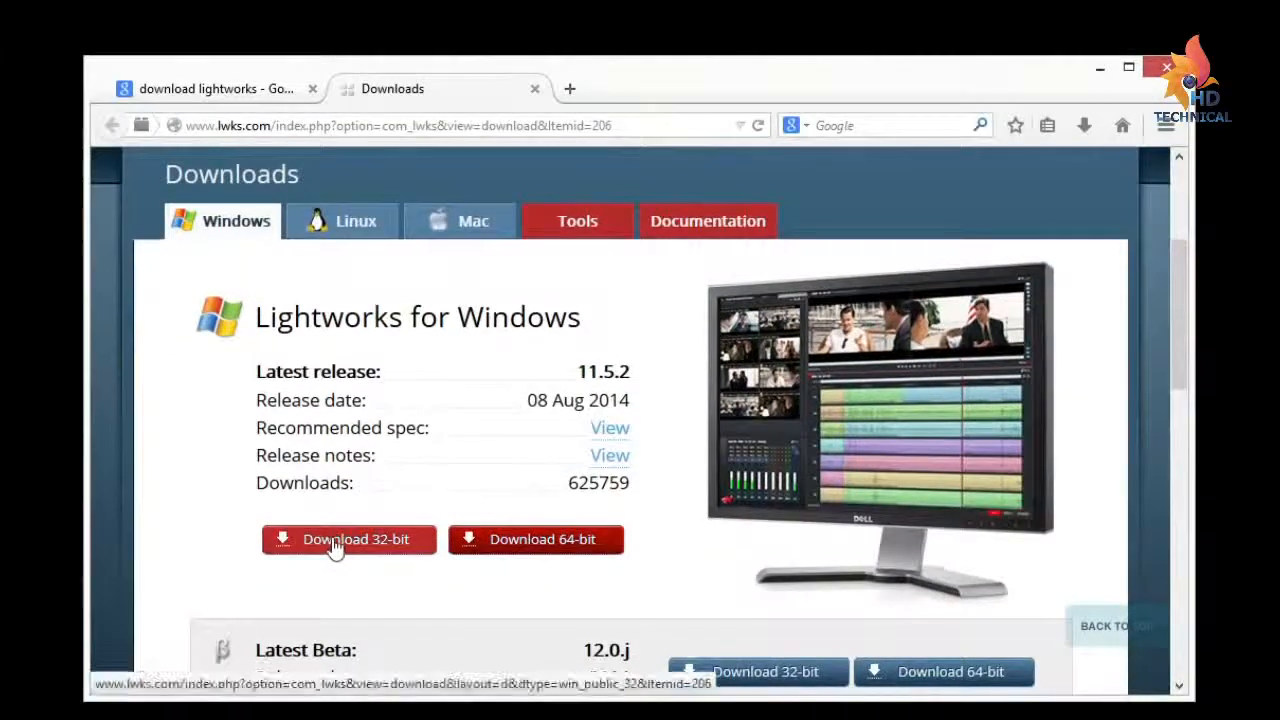
mouse_move(542, 539)
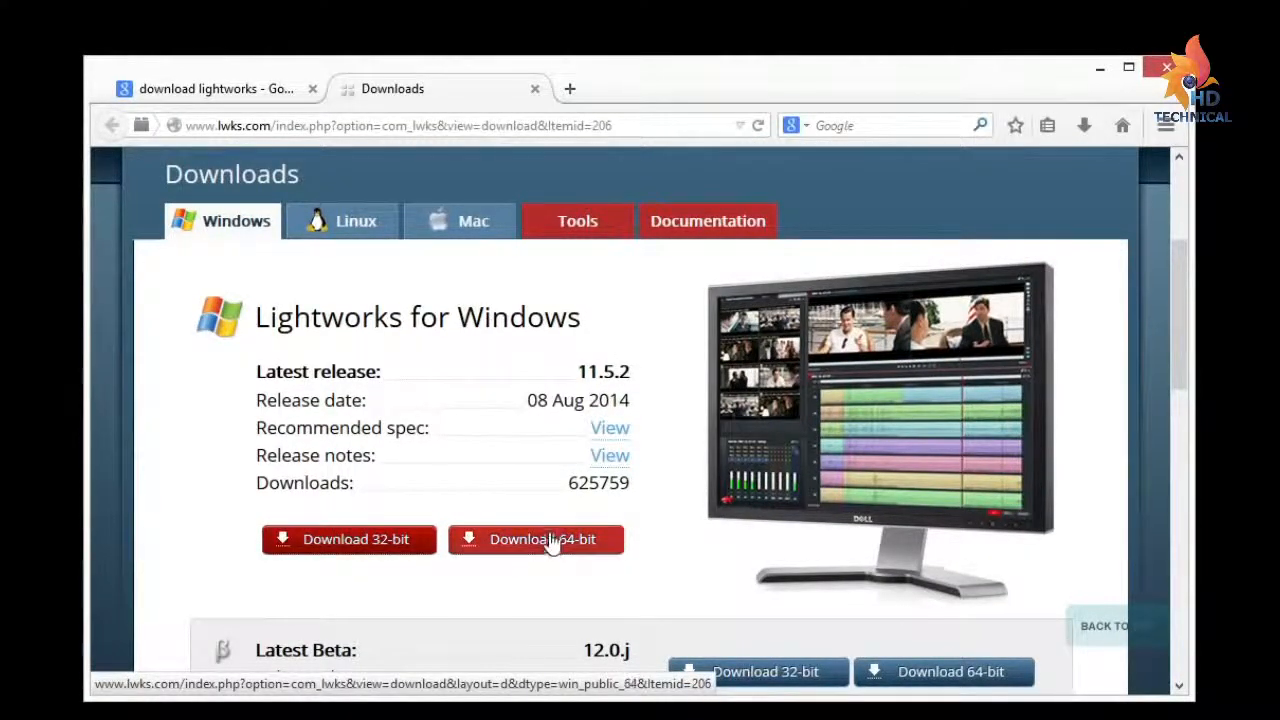
mouse_move(221, 540)
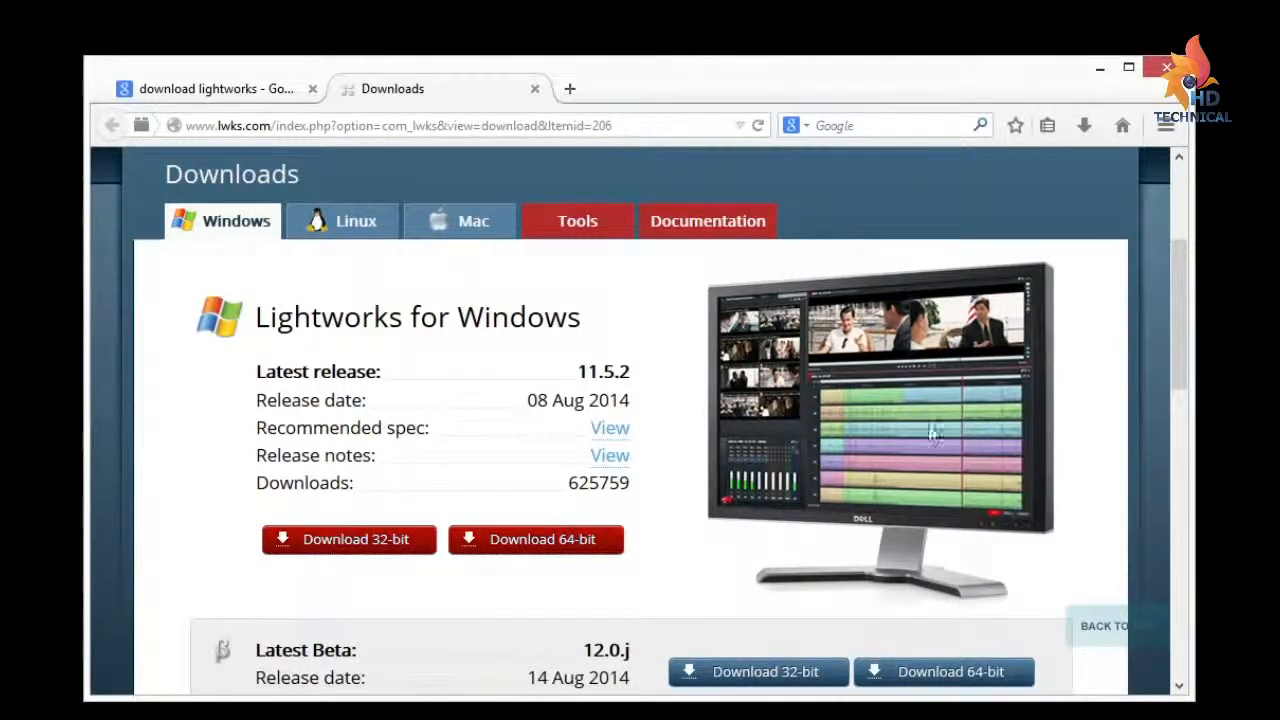
mouse_move(215, 490)
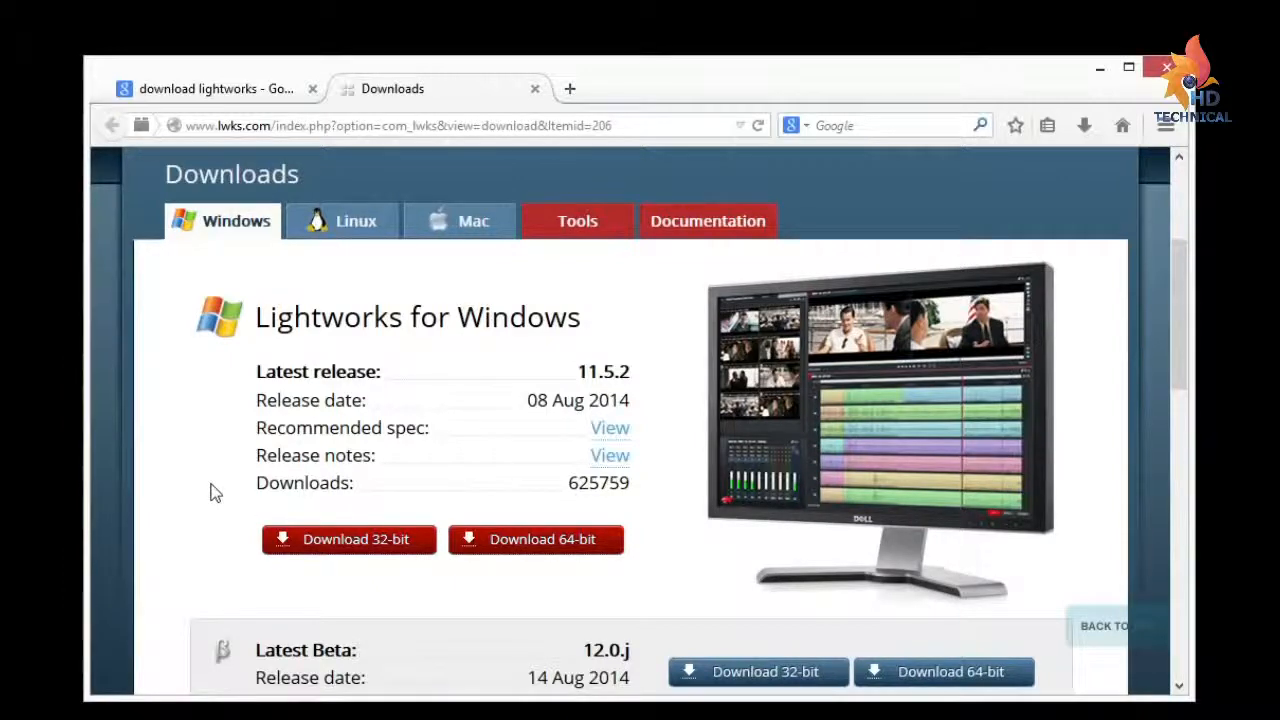
mouse_move(542, 539)
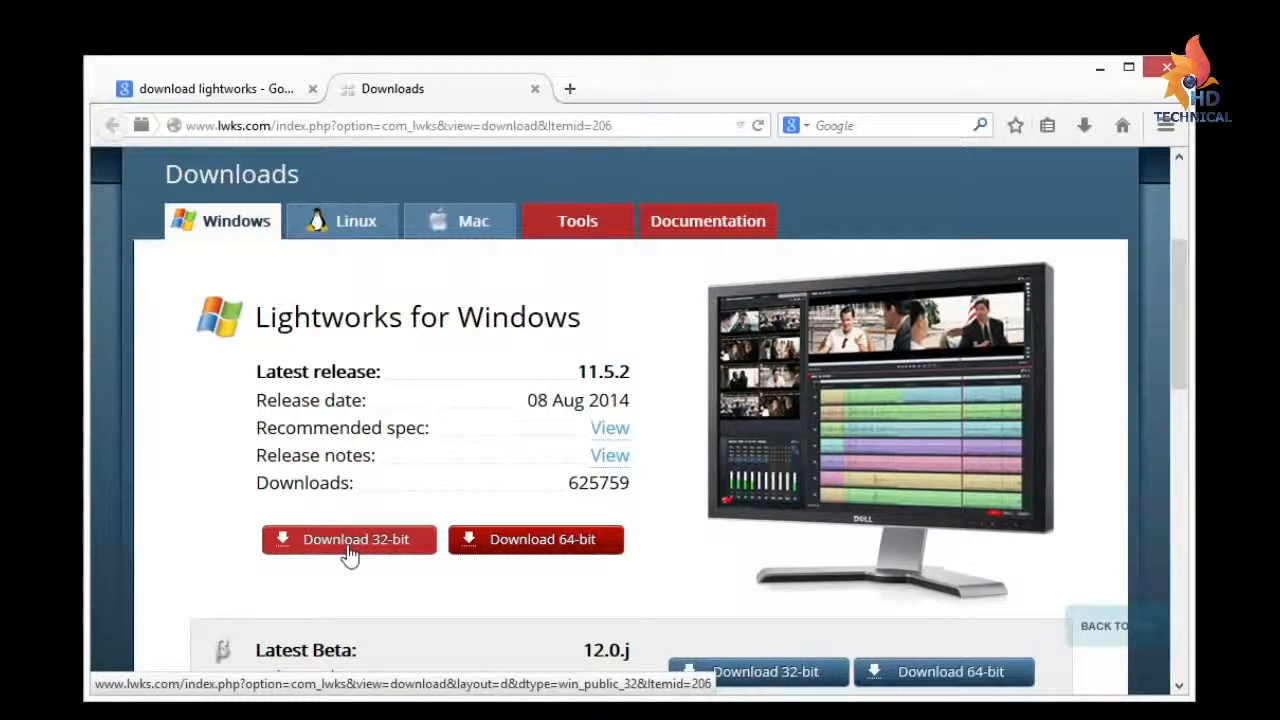
mouse_move(535, 539)
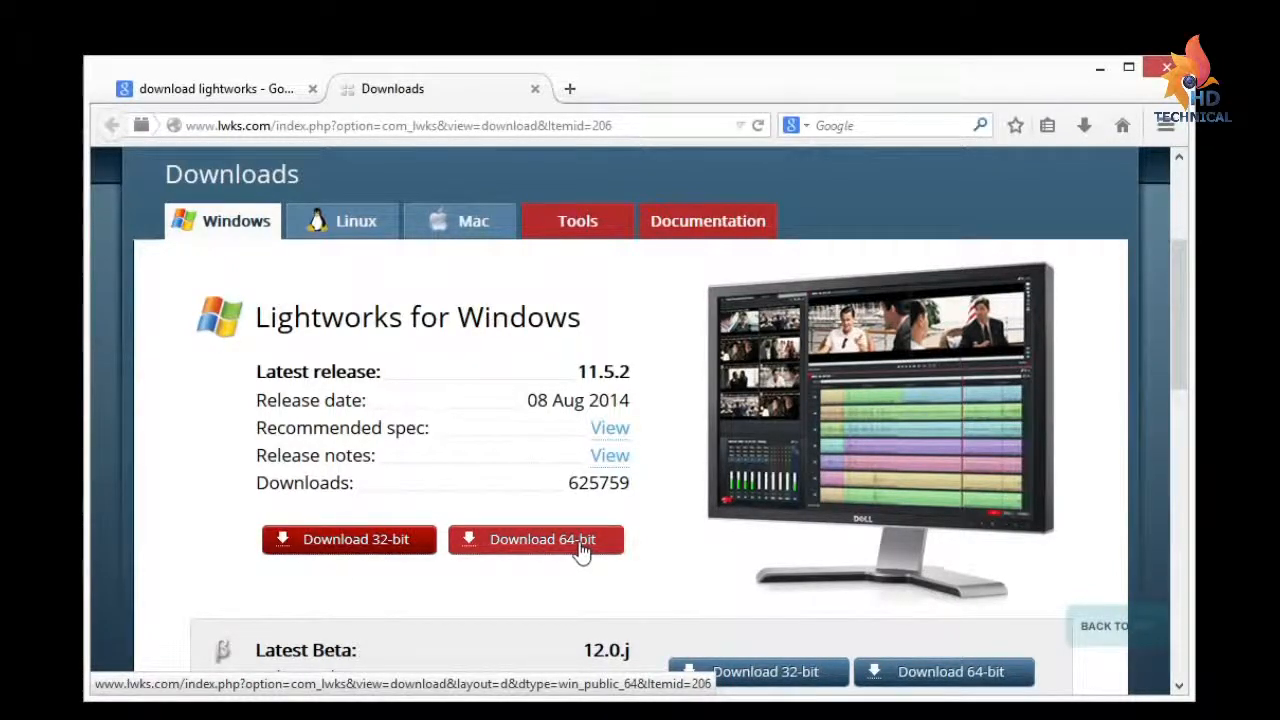
left_click(542, 539)
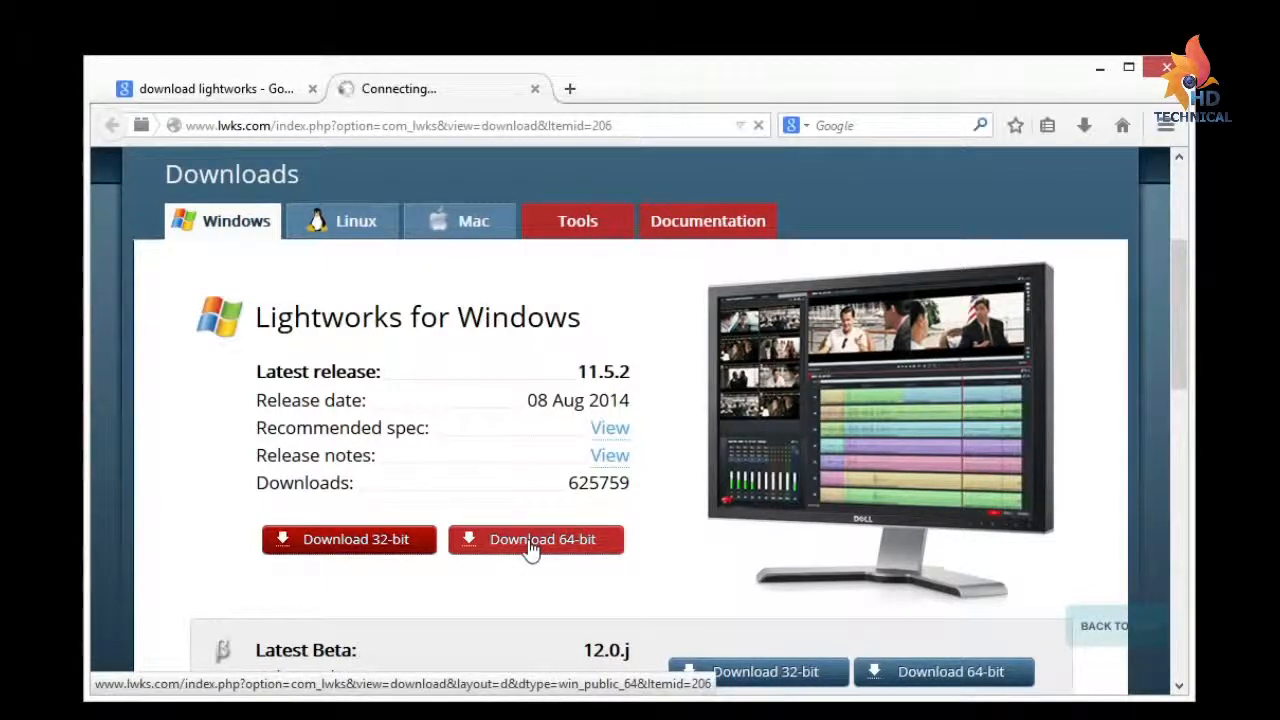
left_click(535, 539)
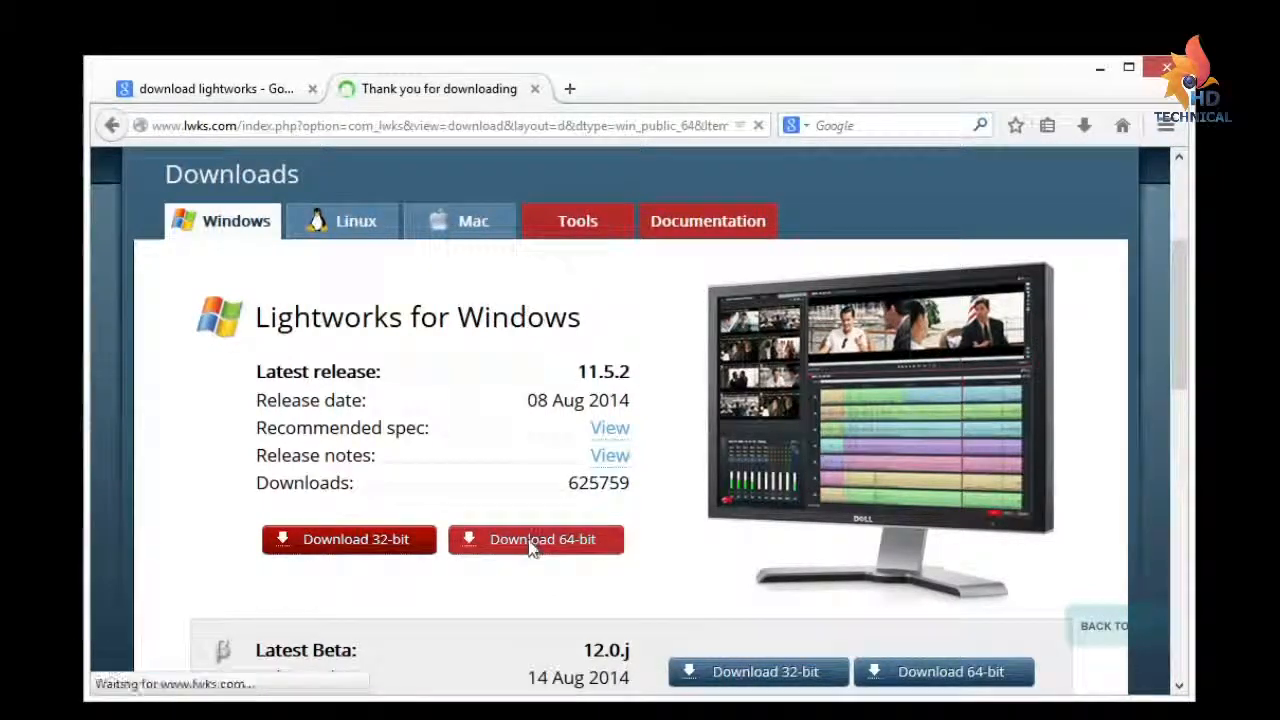
Save lightworks_v11.5.2_full_64bit.exe to disk and watch its progress in the Downloads panel.
left_click(535, 539)
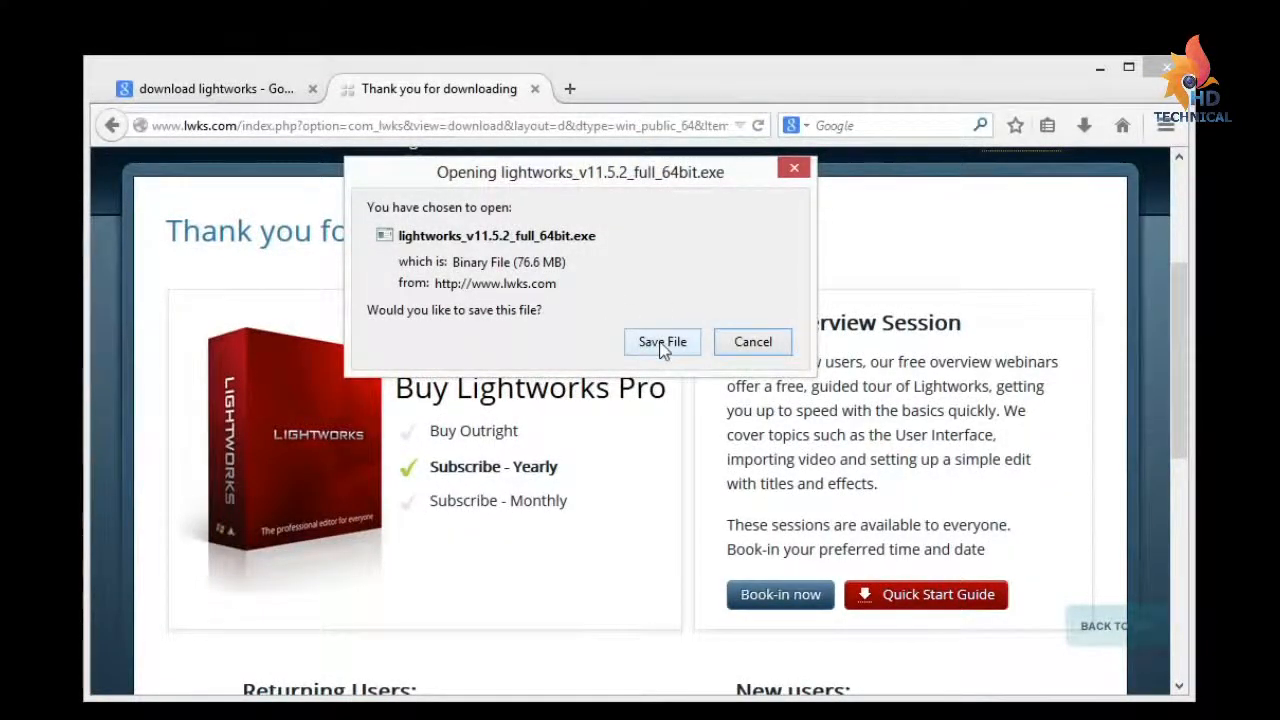
left_click(662, 341)
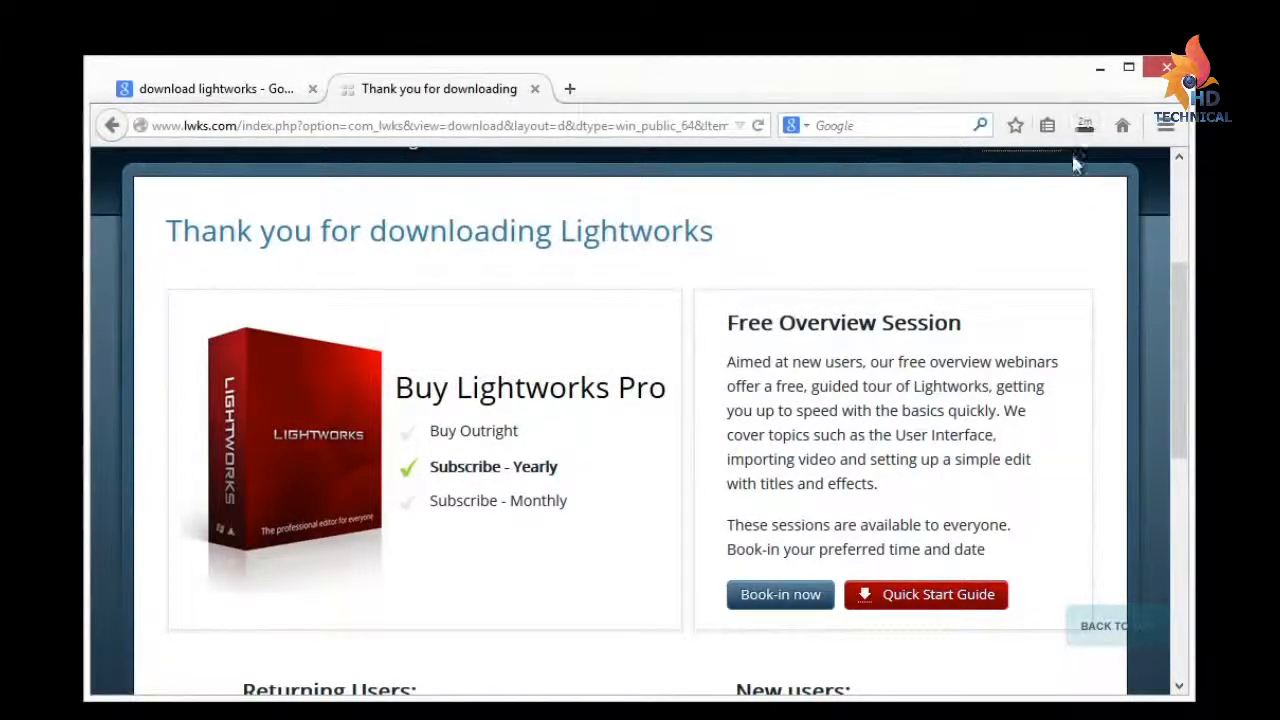
mouse_move(1060, 155)
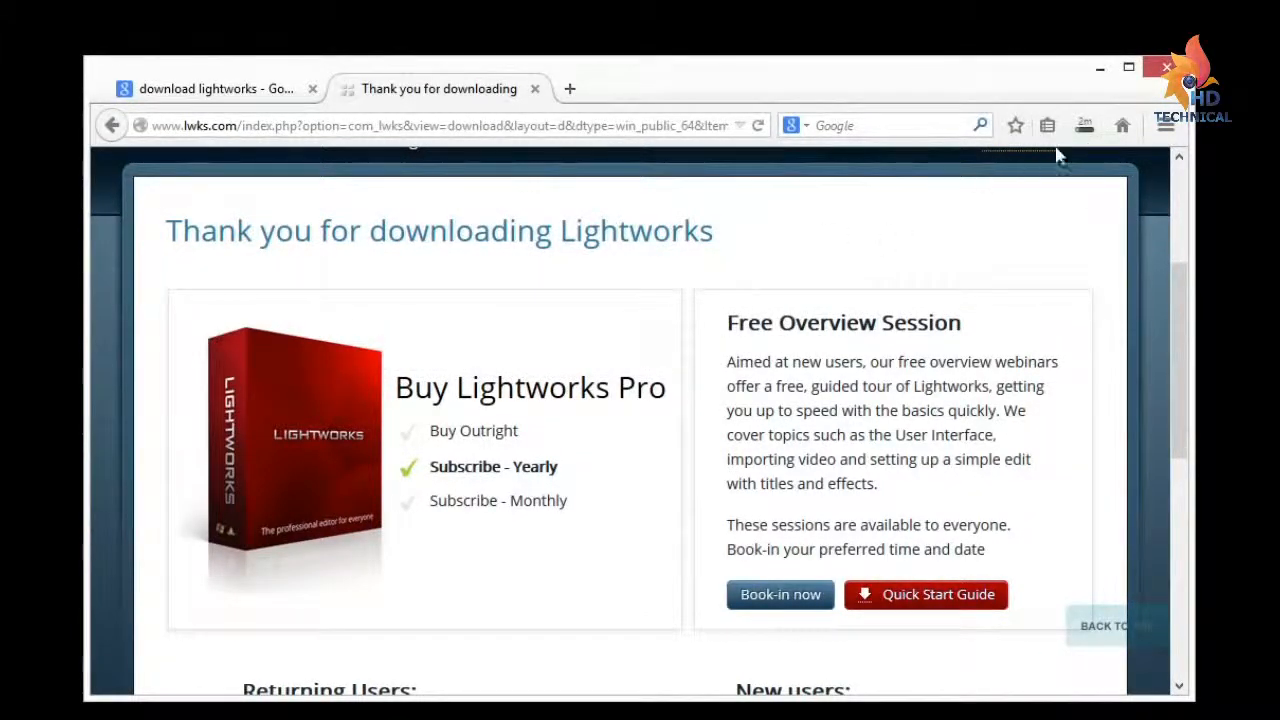
left_click(1084, 124)
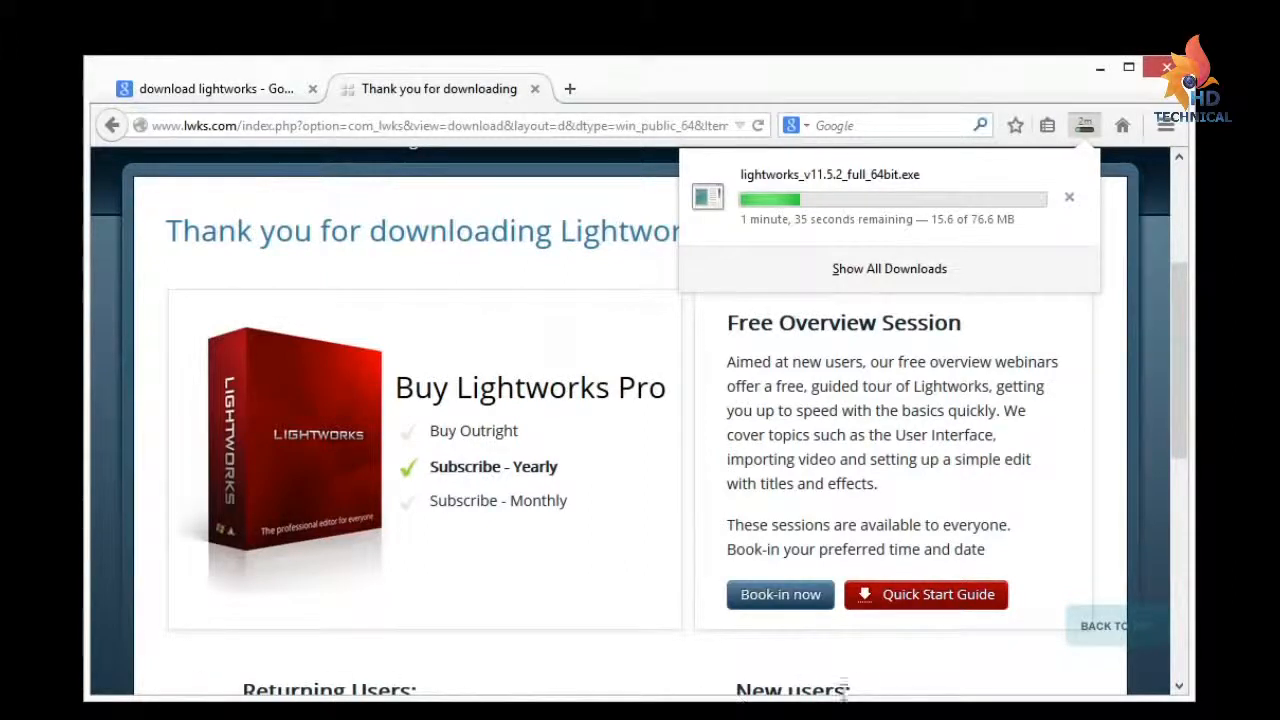
mouse_move(358, 462)
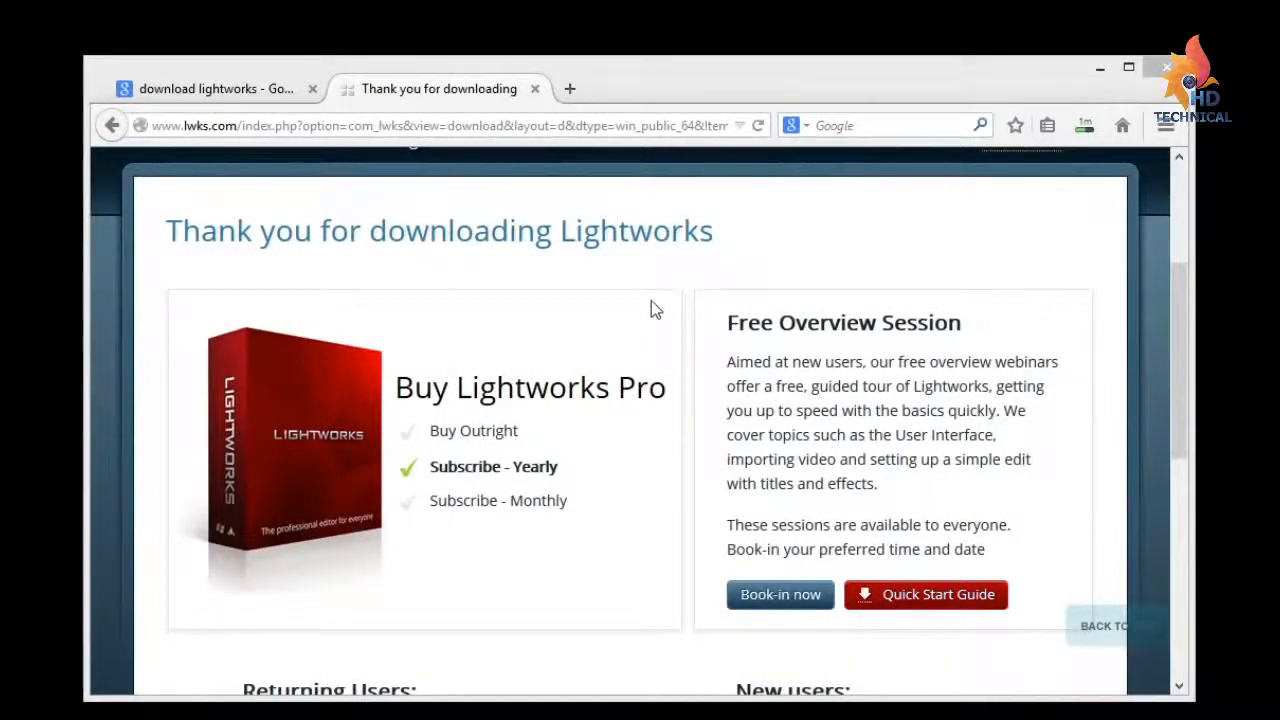
Check the installer download's progress in the Downloads panel again.
left_click(1084, 125)
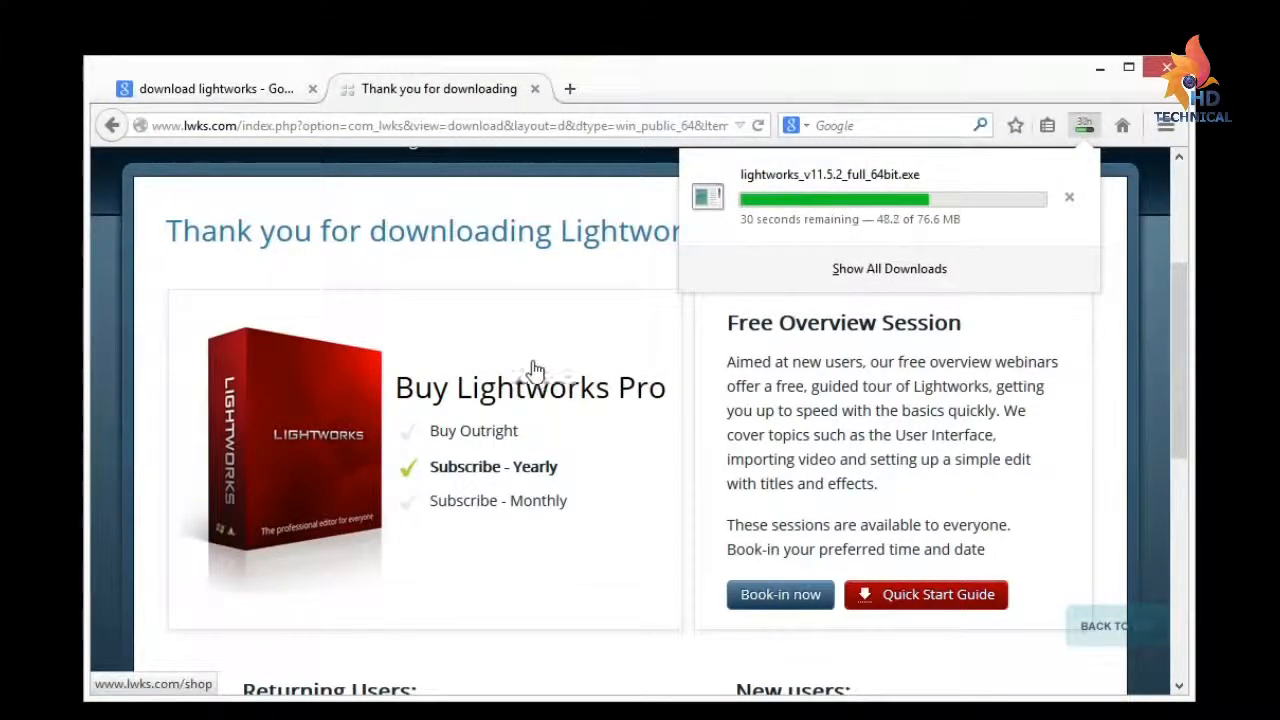
mouse_move(437, 325)
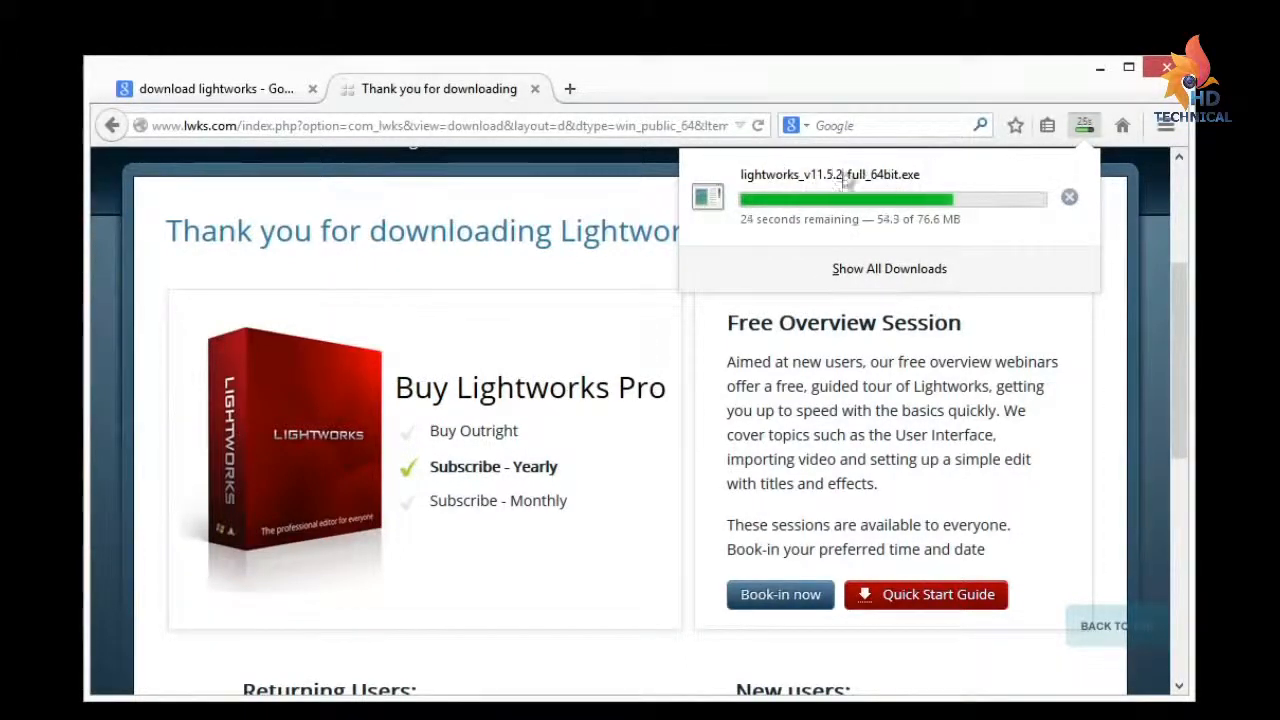
mouse_move(785, 205)
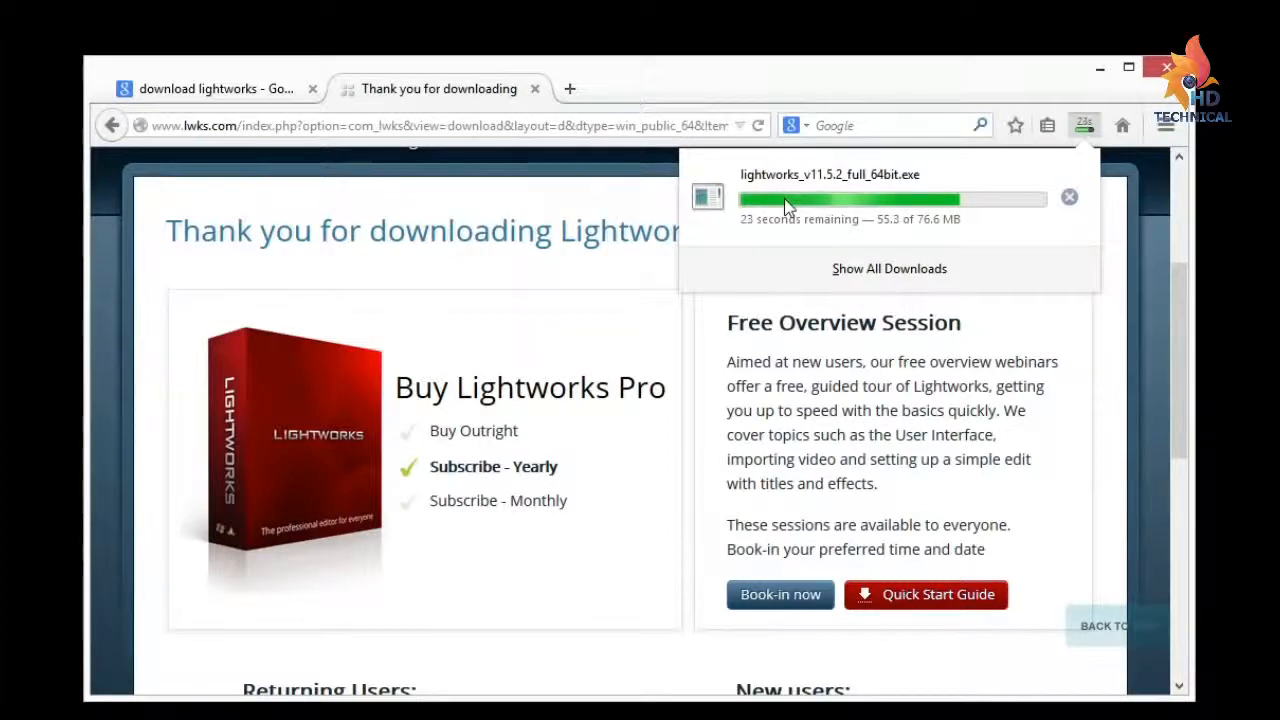
mouse_move(720, 245)
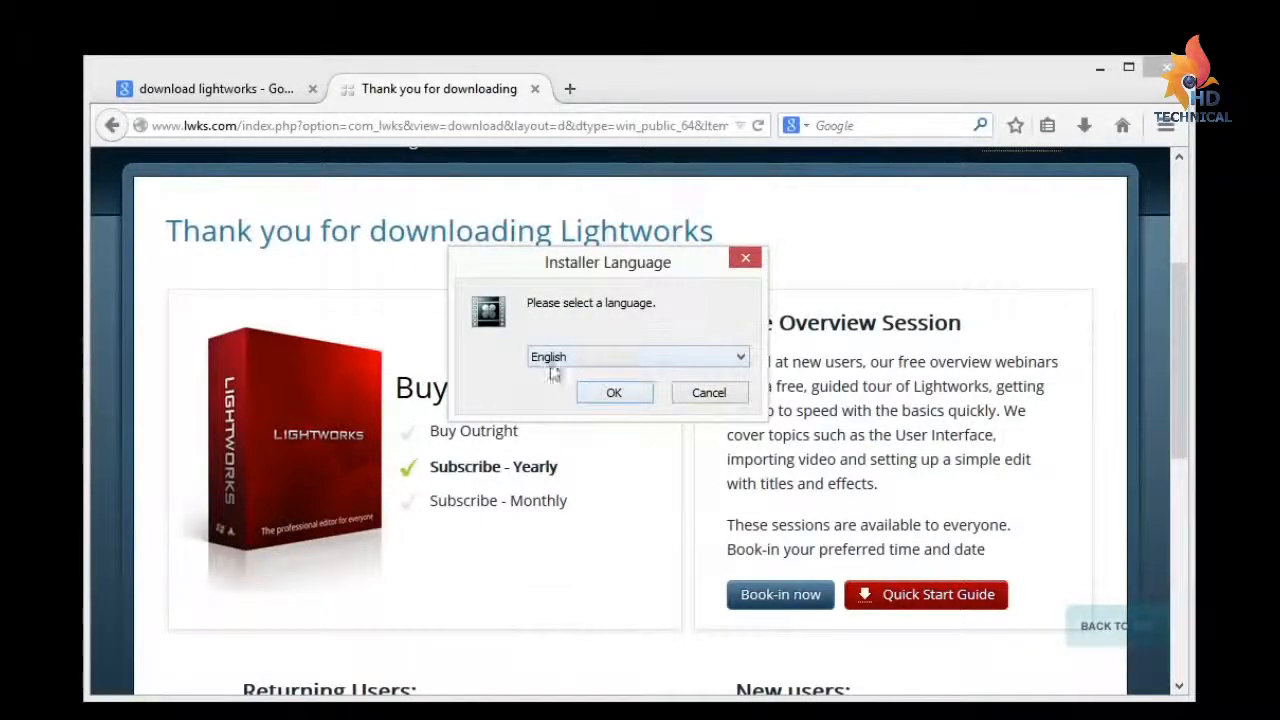
Keep English as installer language, pass the third-party notice and accept the license agreement.
left_click(614, 392)
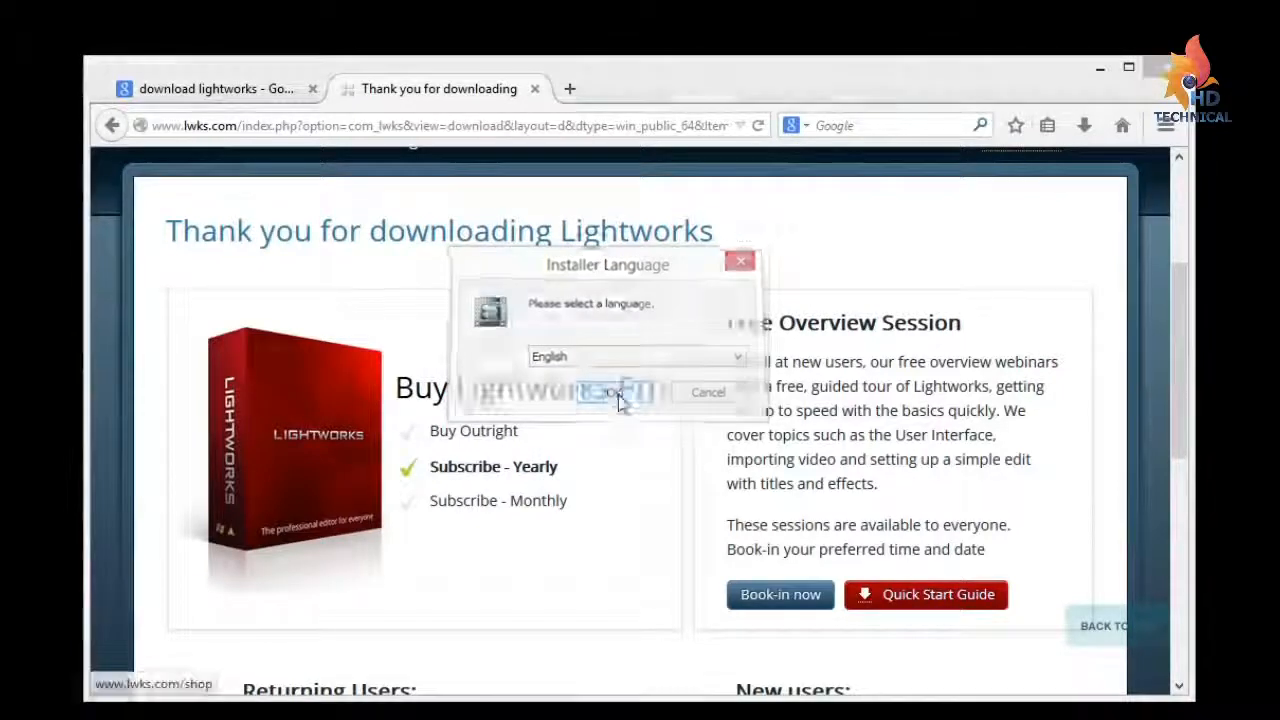
left_click(610, 391)
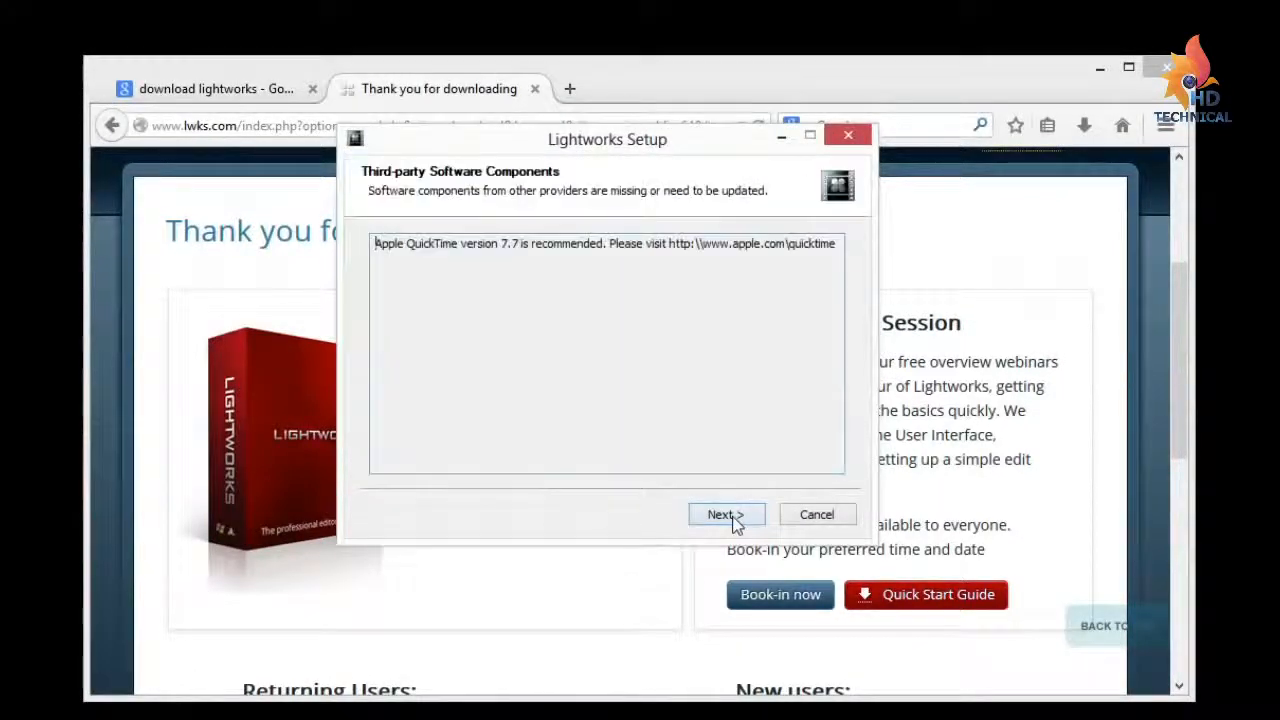
left_click(726, 514)
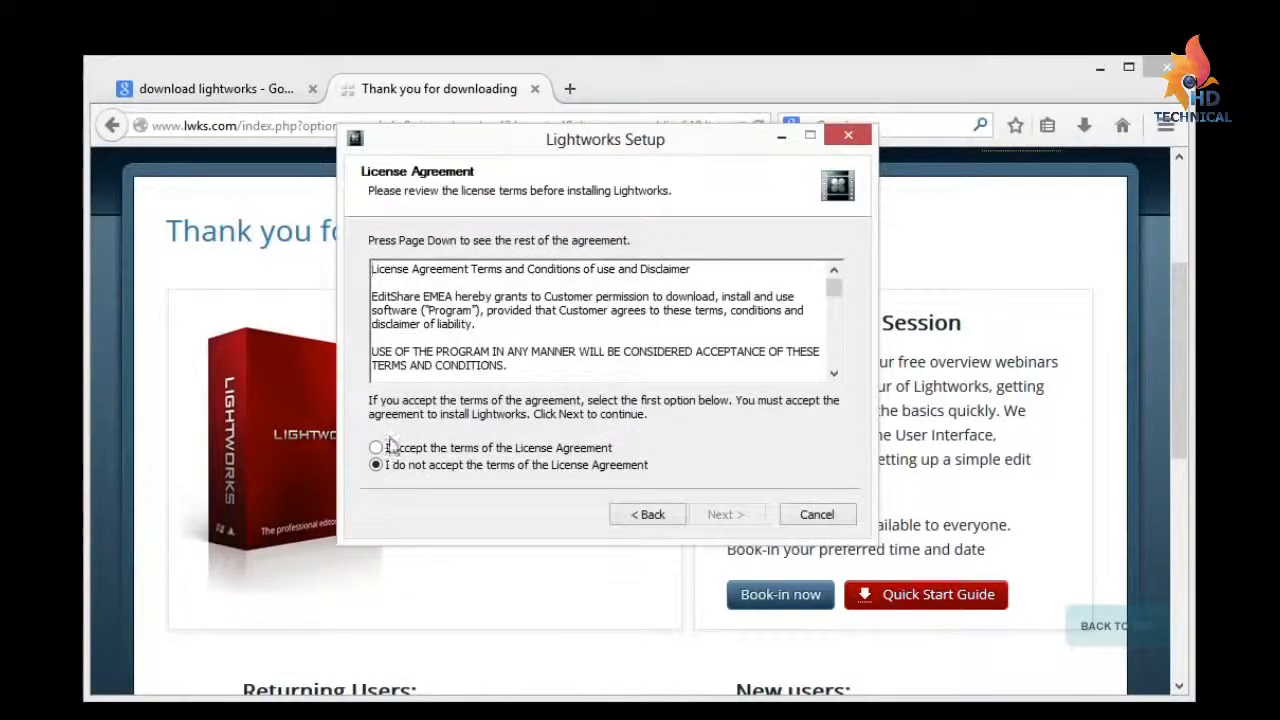
left_click(376, 447)
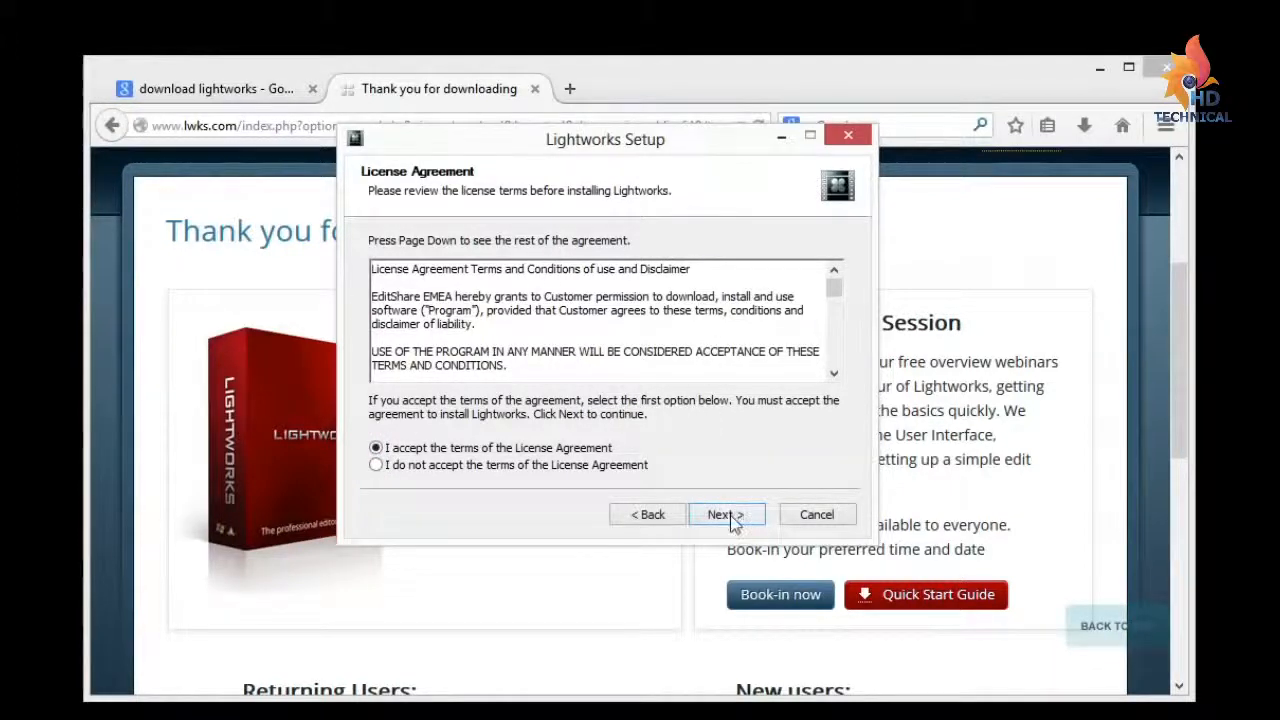
left_click(720, 514)
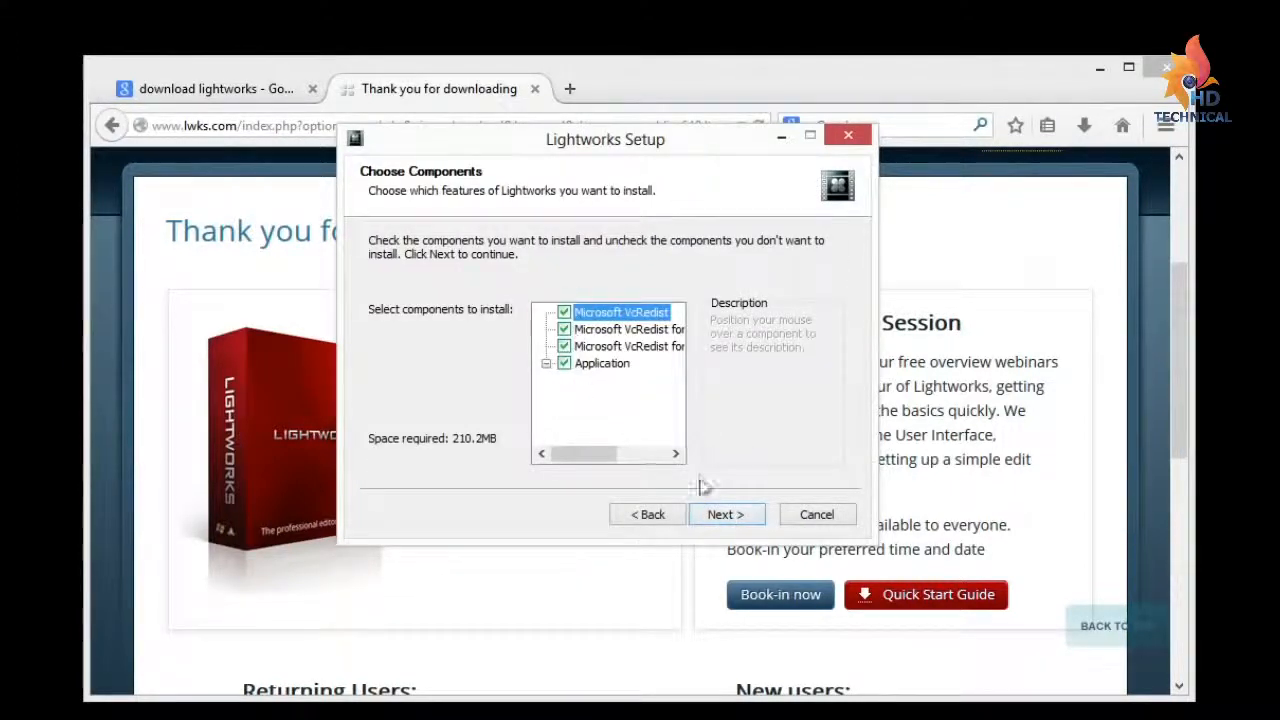
Keep default components, install folder and Start Menu folder, and enter machine number 156.
left_click(725, 514)
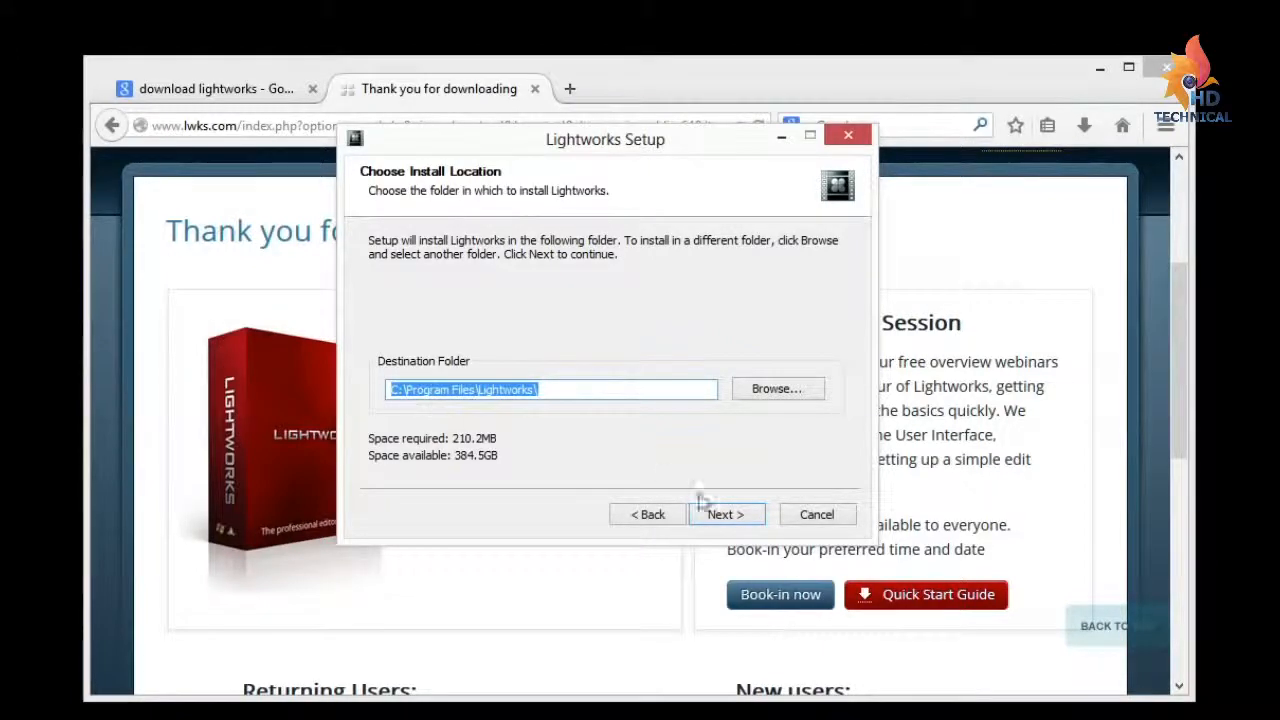
left_click(725, 514)
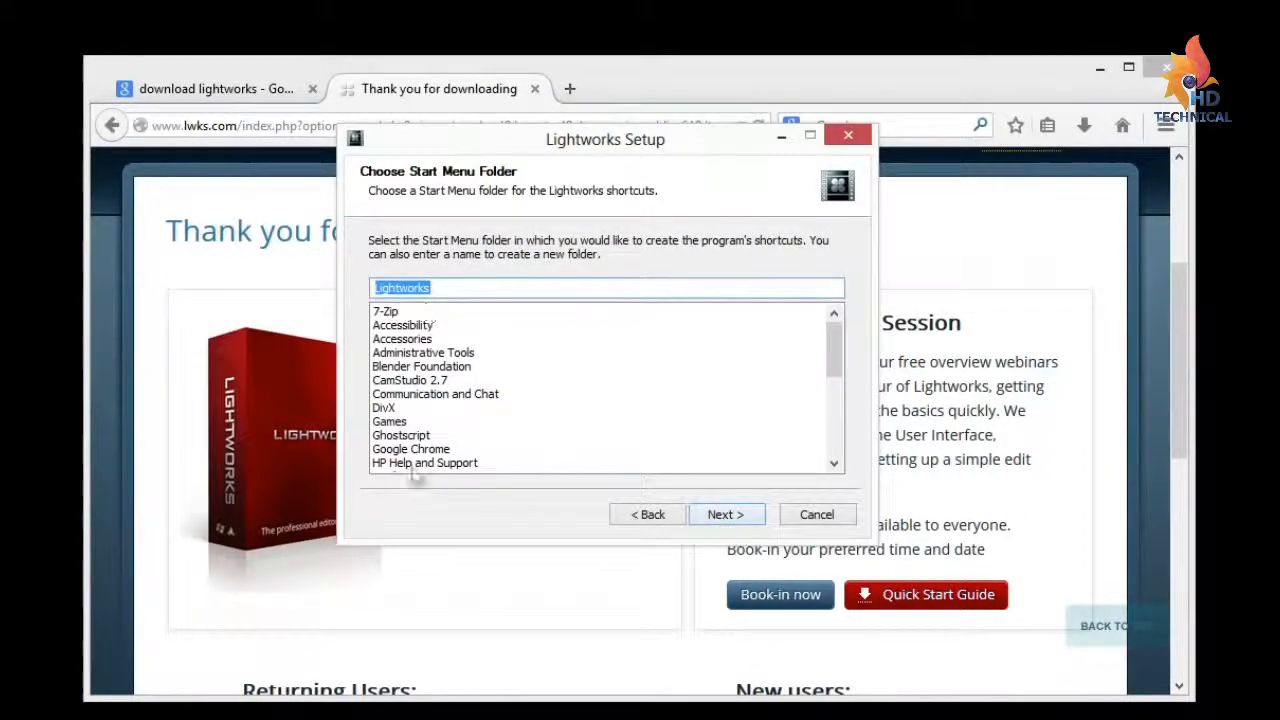
left_click(726, 514)
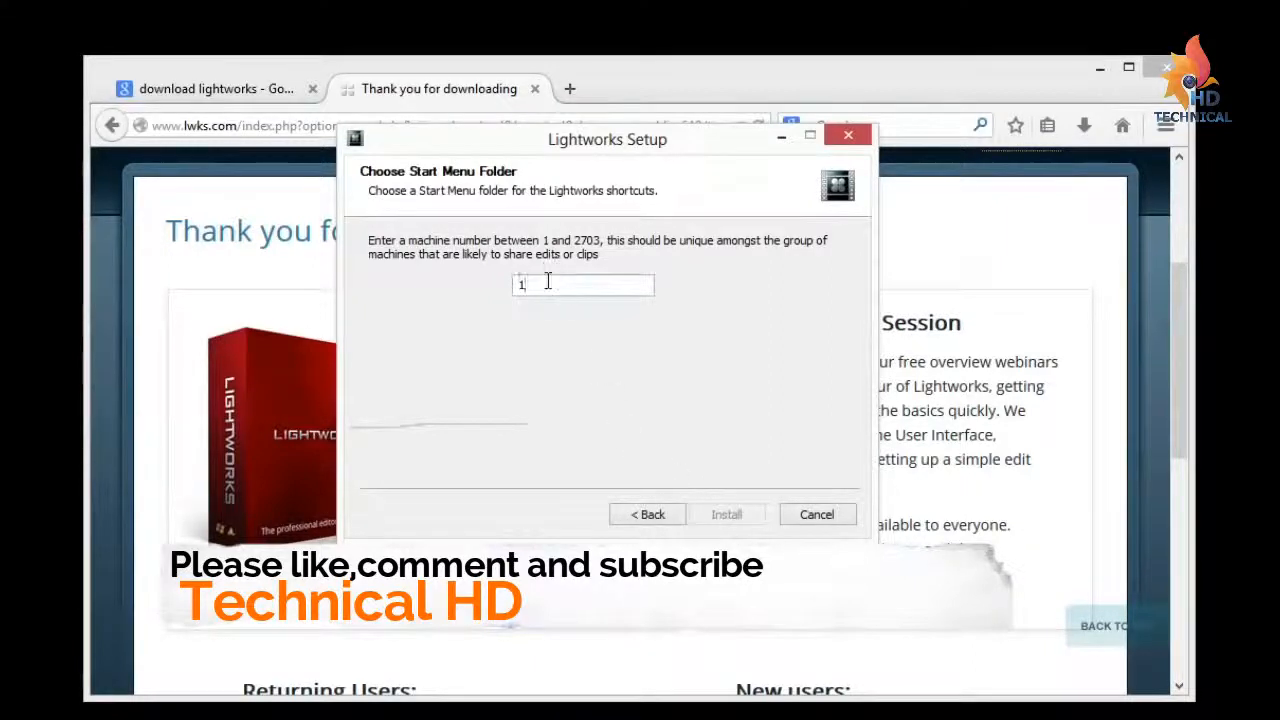
type("156")
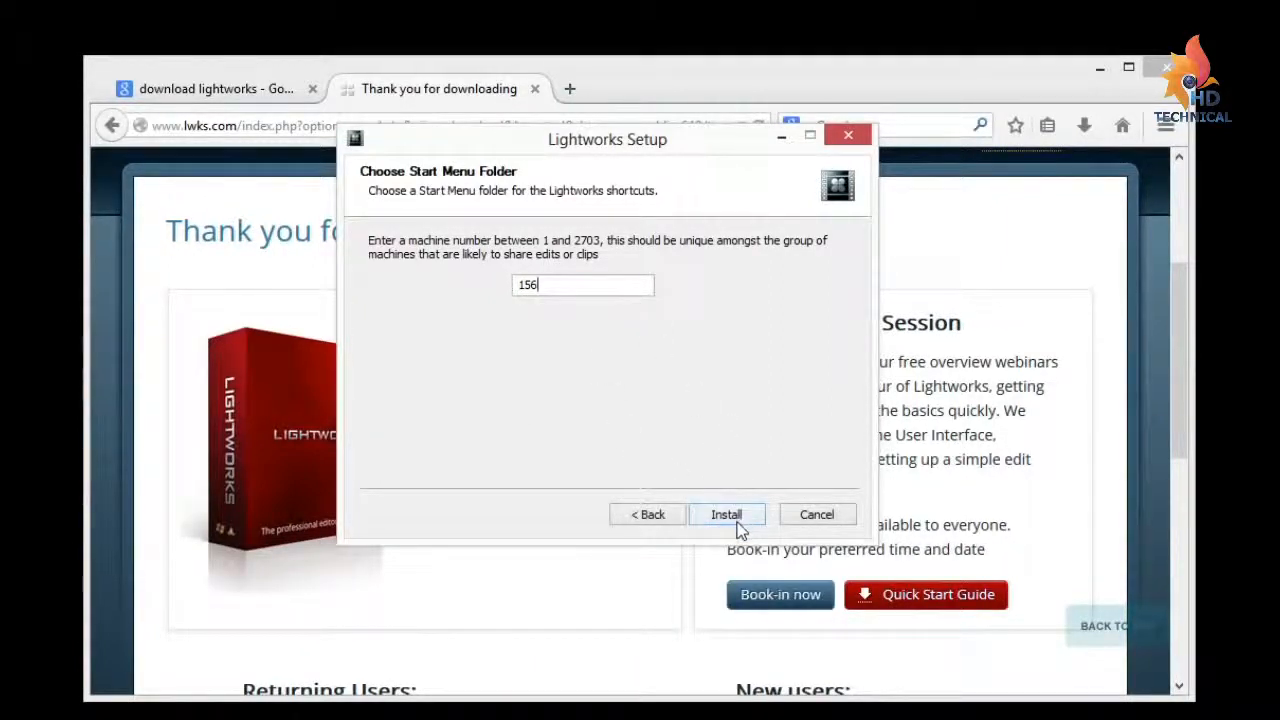
Run the installation to completion and finish the setup wizard.
left_click(726, 514)
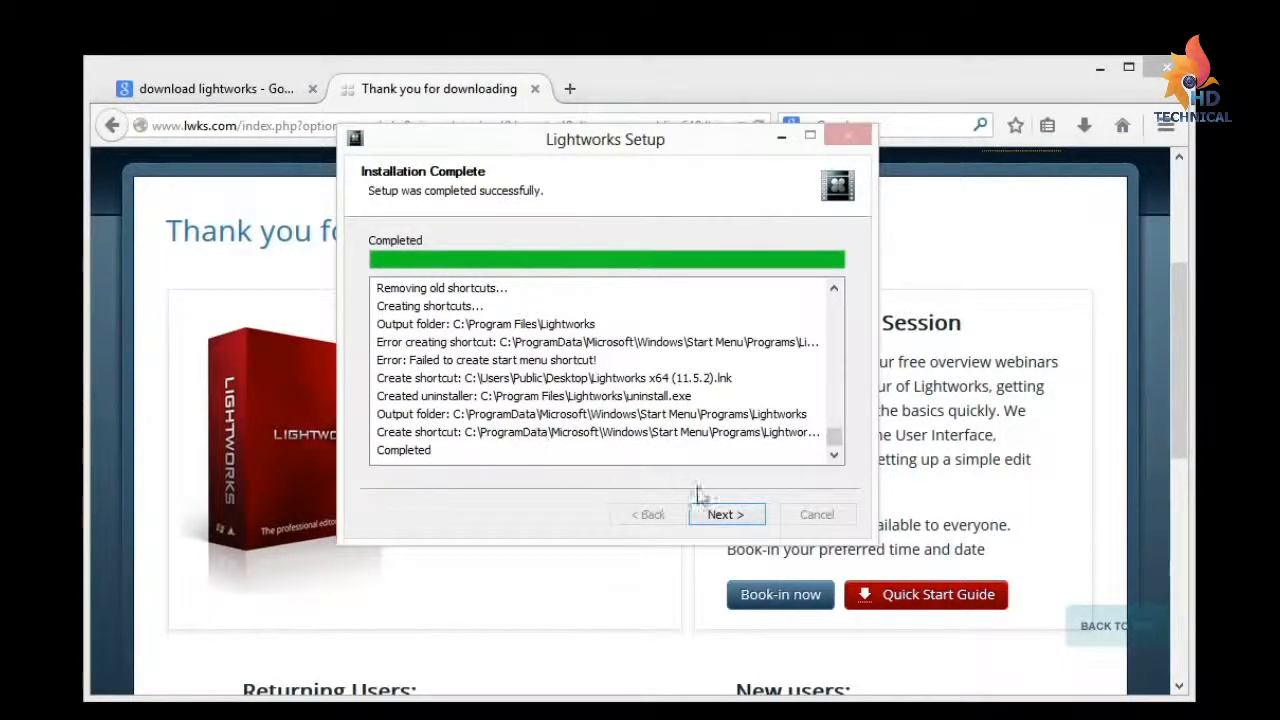
left_click(725, 514)
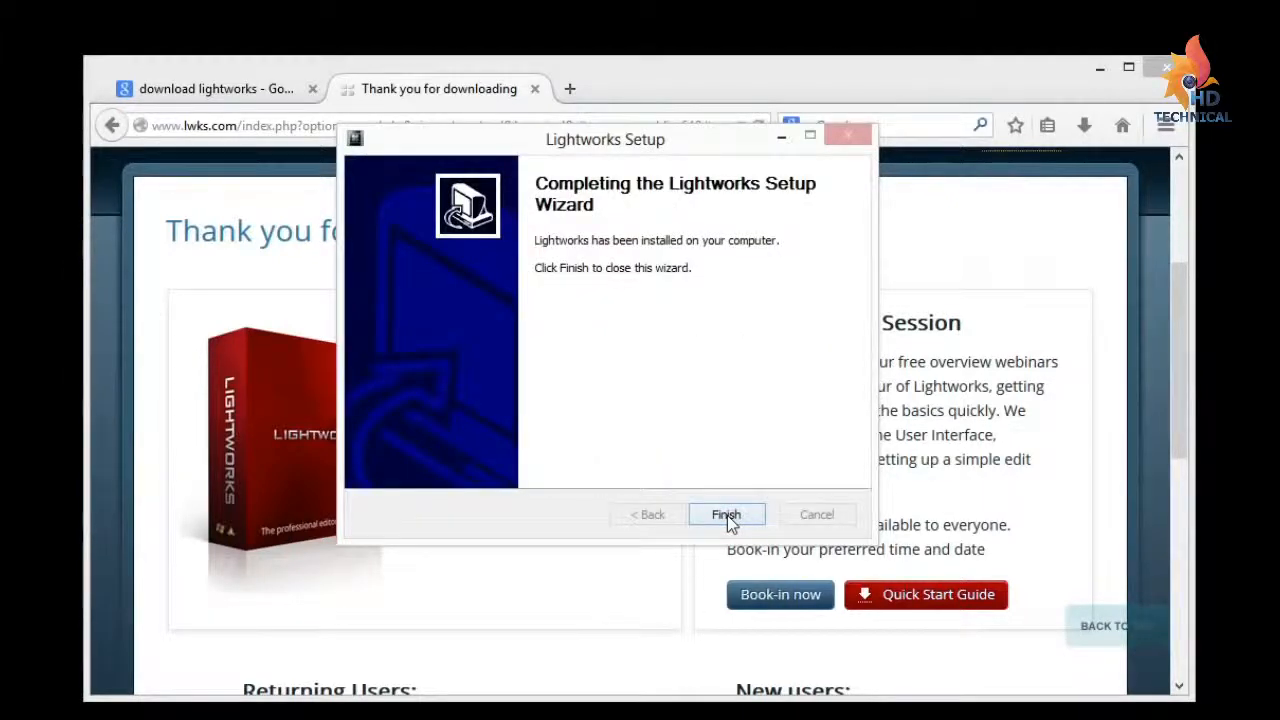
left_click(725, 514)
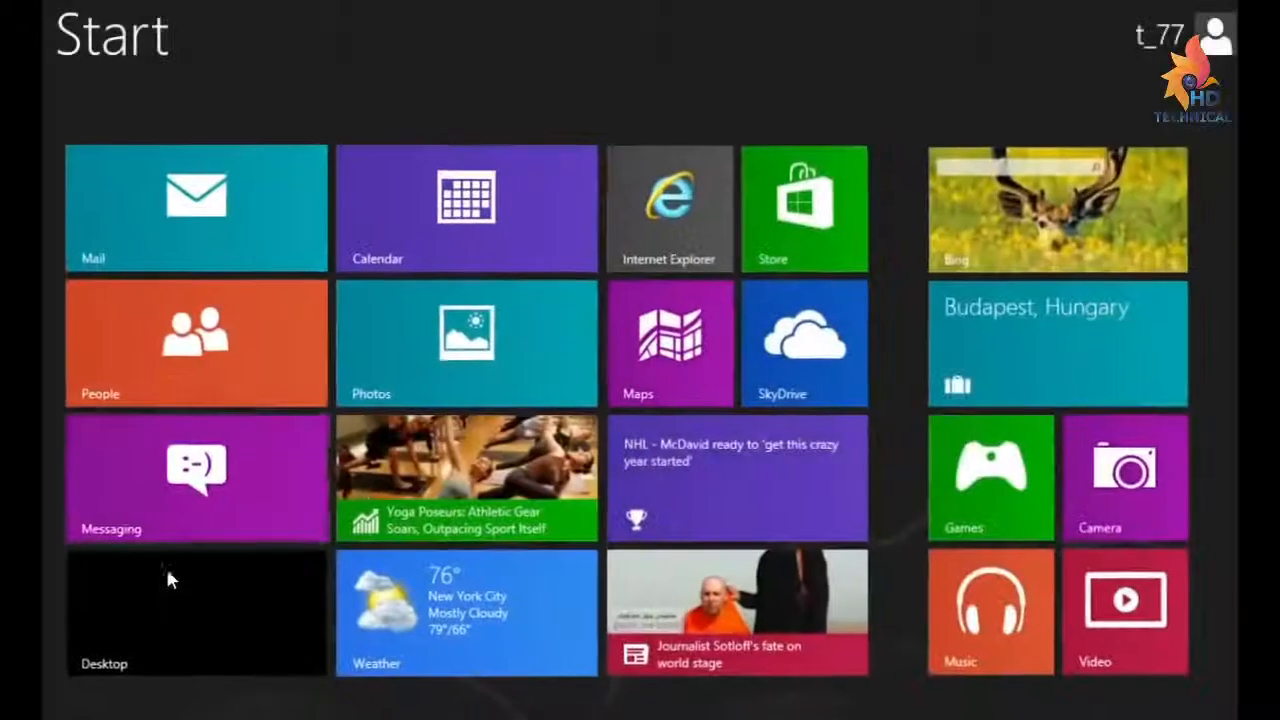
Browse from the desktop to the Lightworks folder under C:\Program Files.
left_click(196, 611)
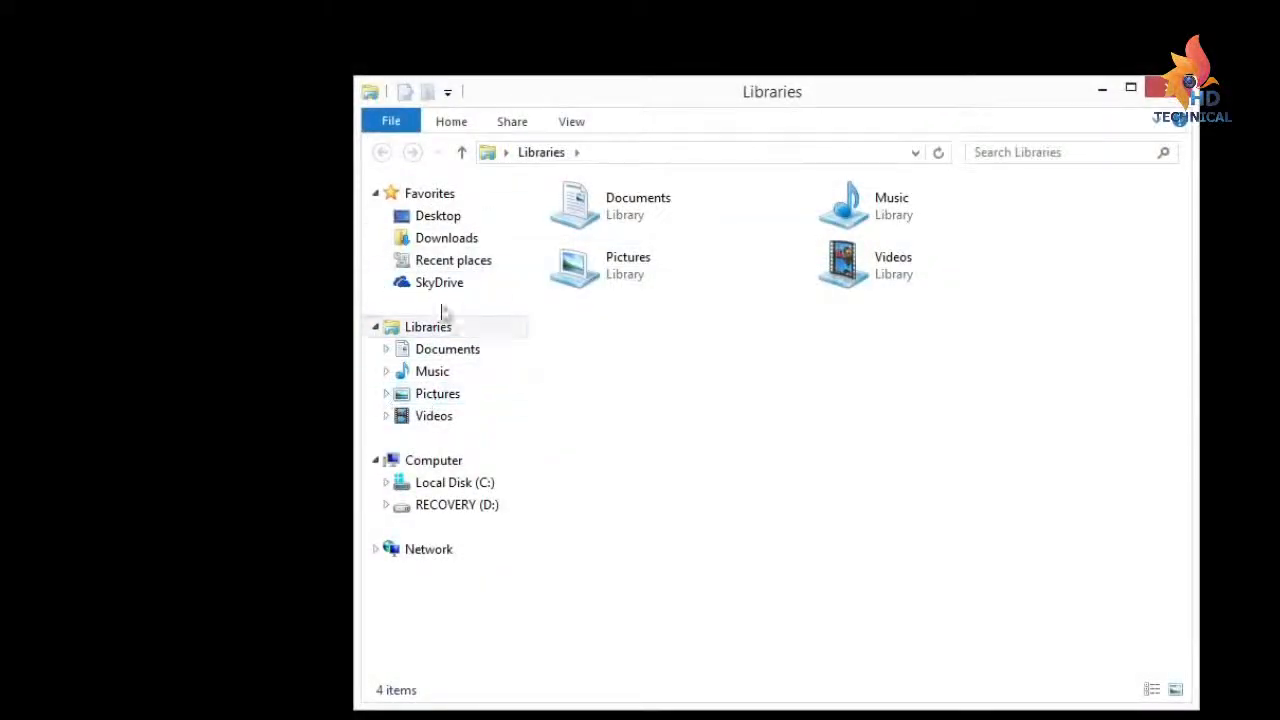
left_click(454, 482)
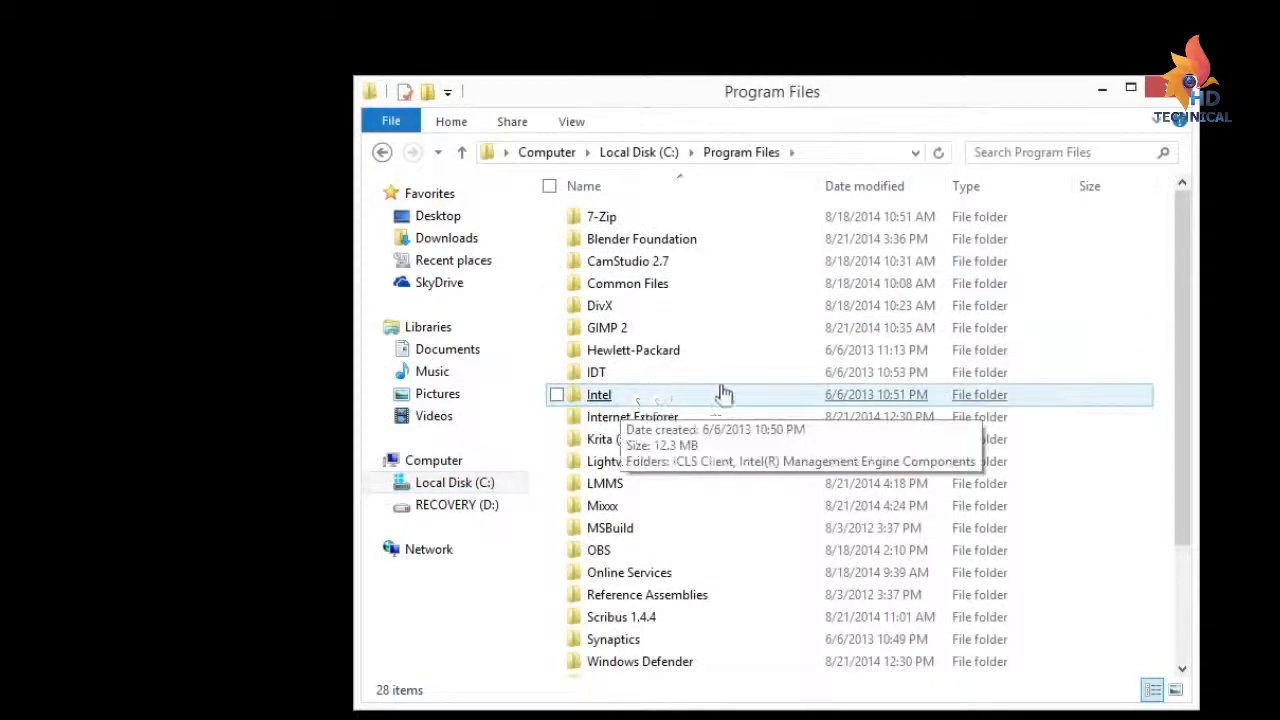
scroll("down", 3)
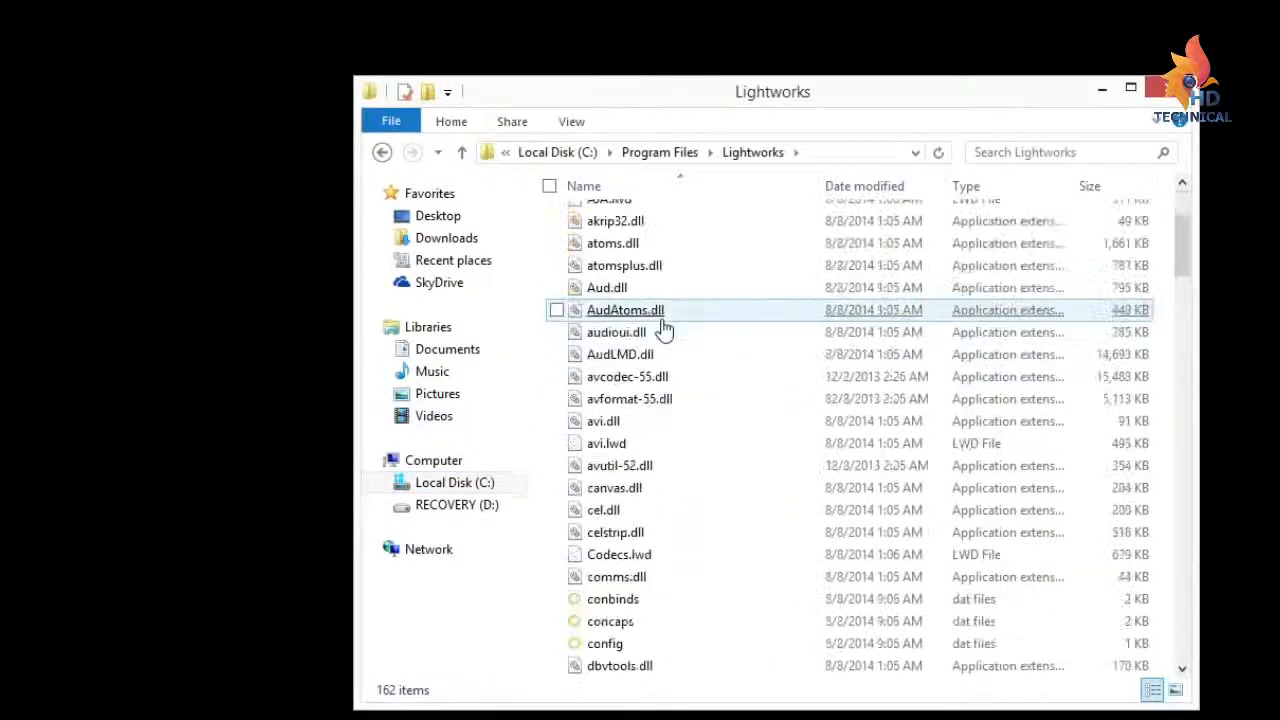
scroll("down", 3)
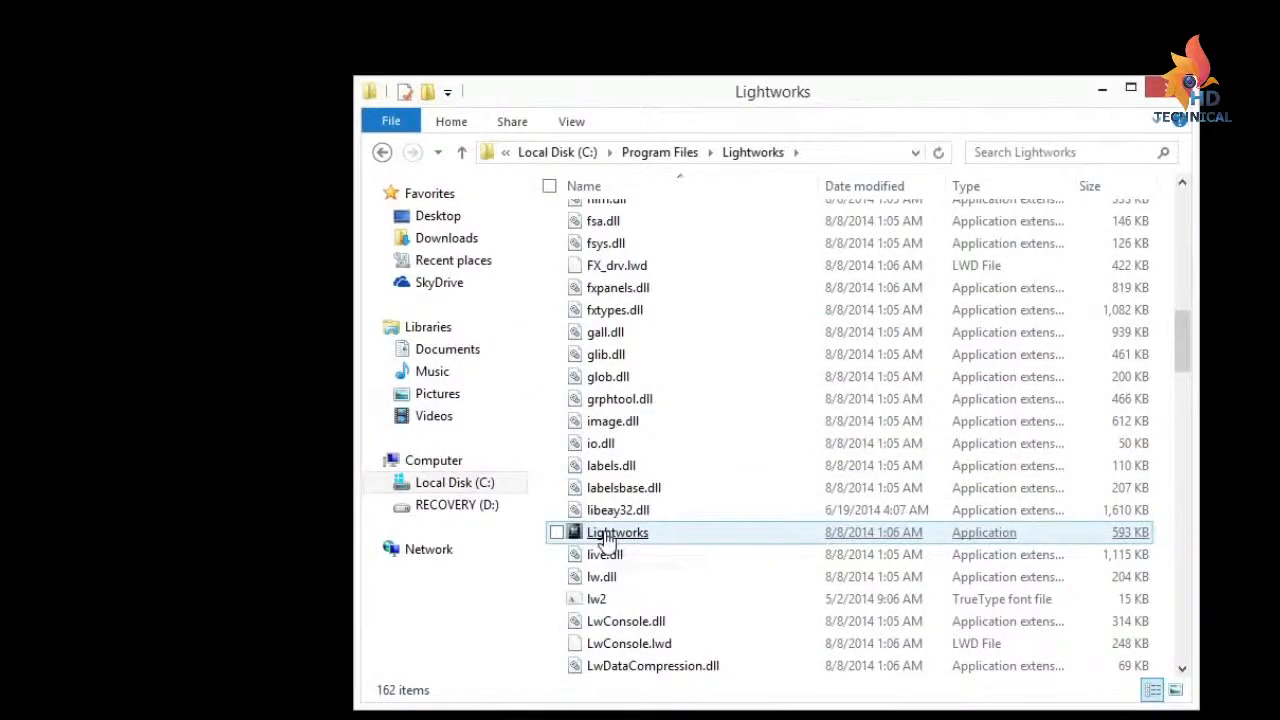
Create a desktop shortcut for the Lightworks application and launch it from there.
right_click(617, 532)
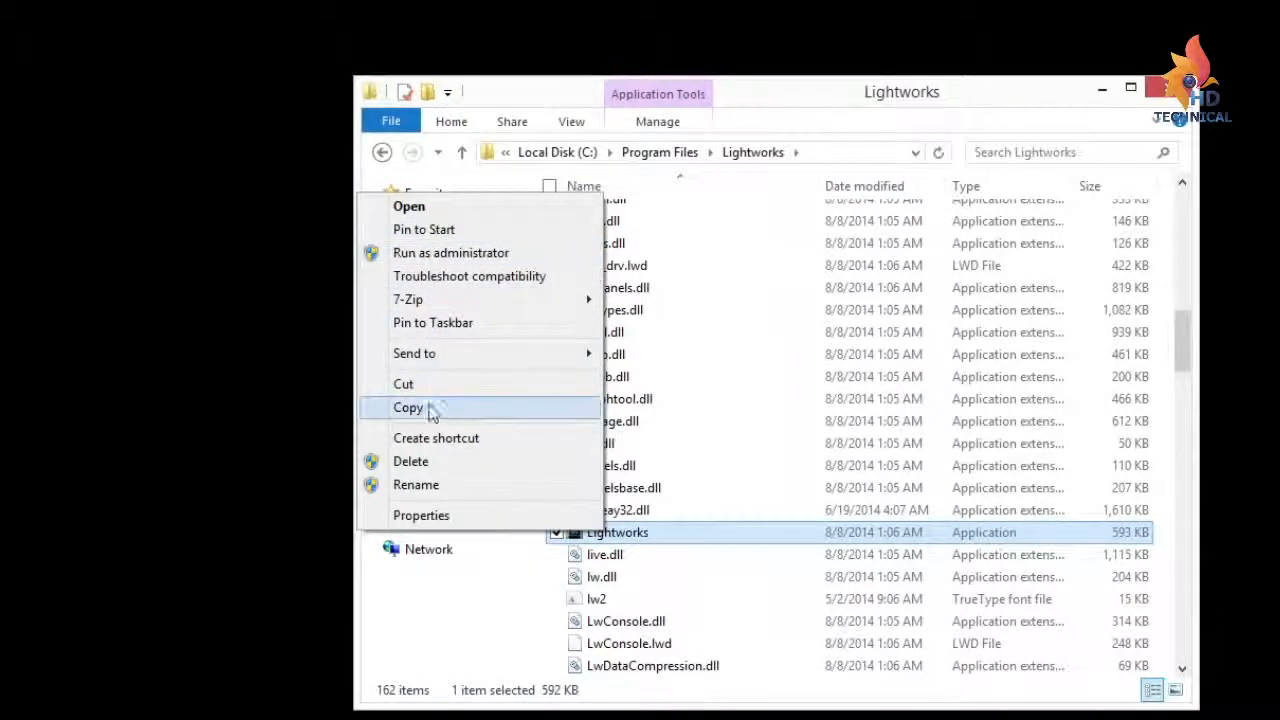
left_click(436, 438)
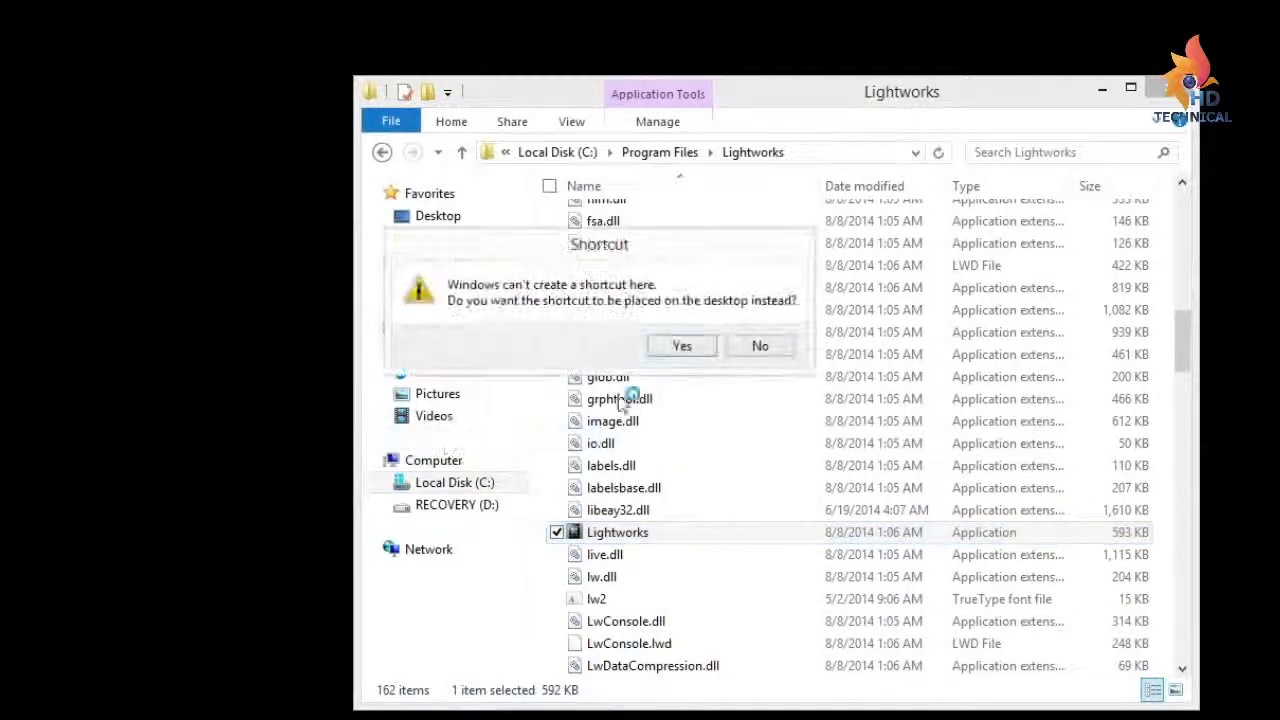
left_click(681, 345)
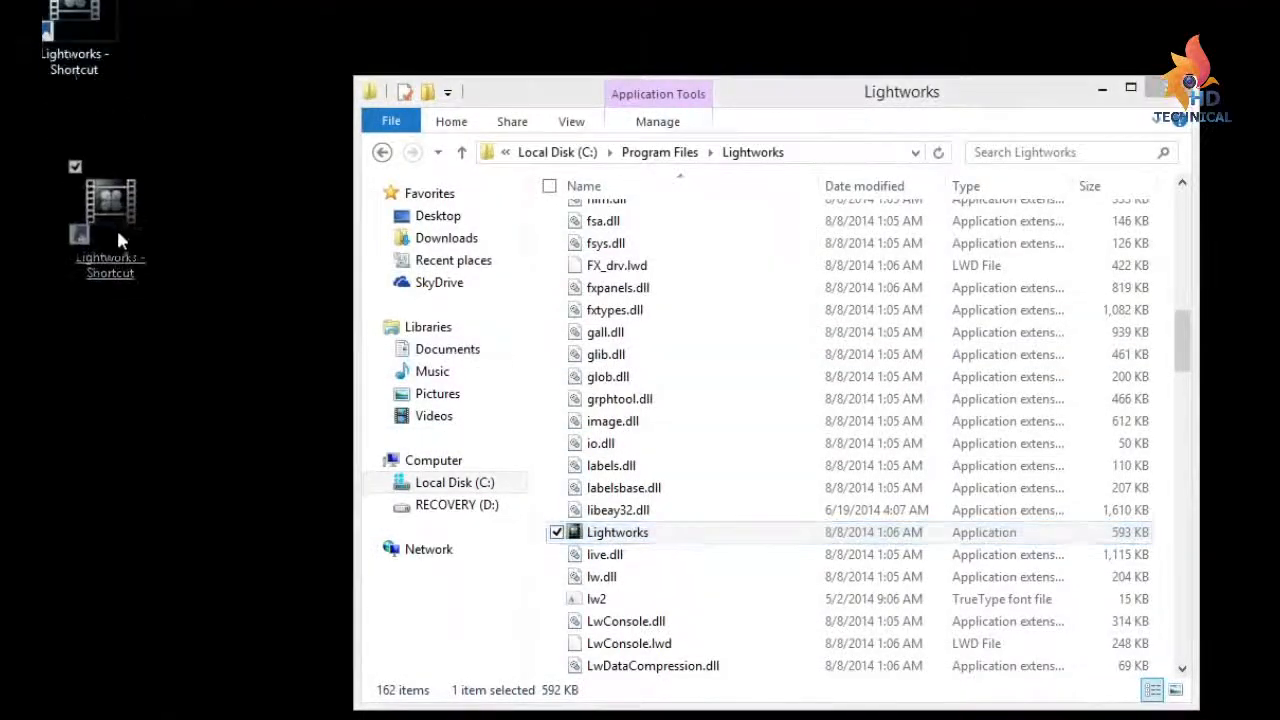
double_click(617, 532)
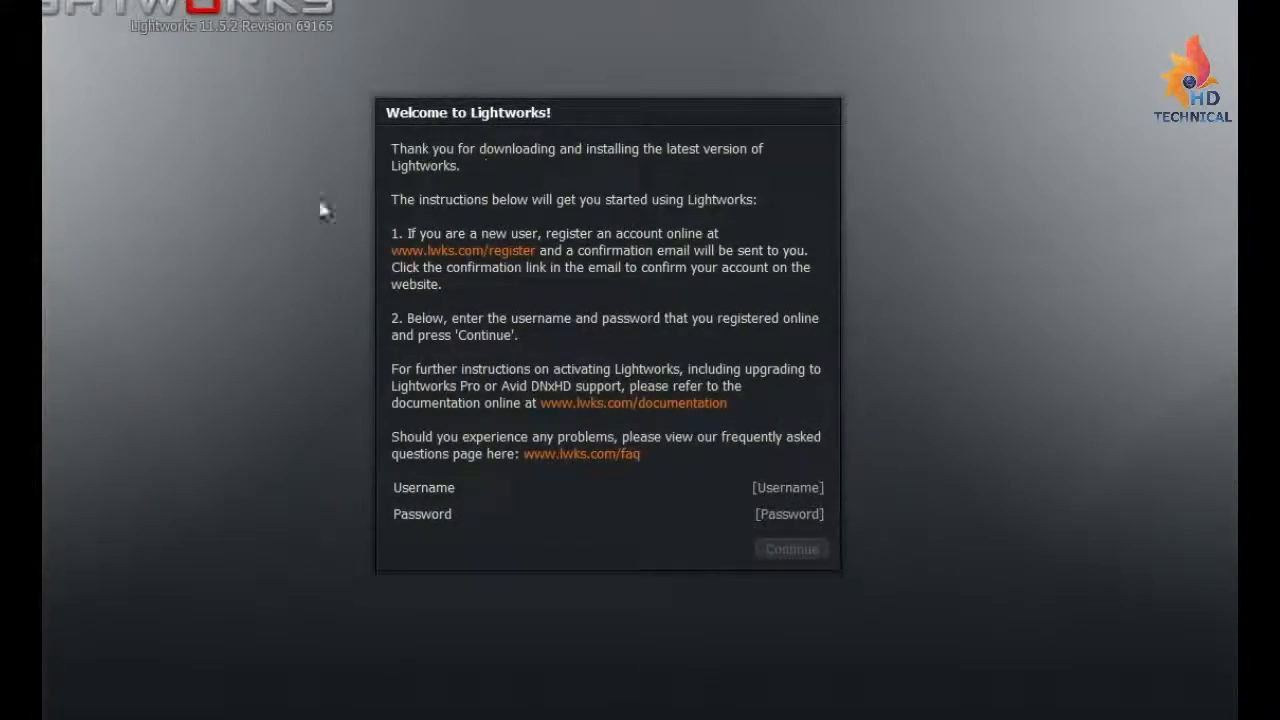
mouse_move(655, 552)
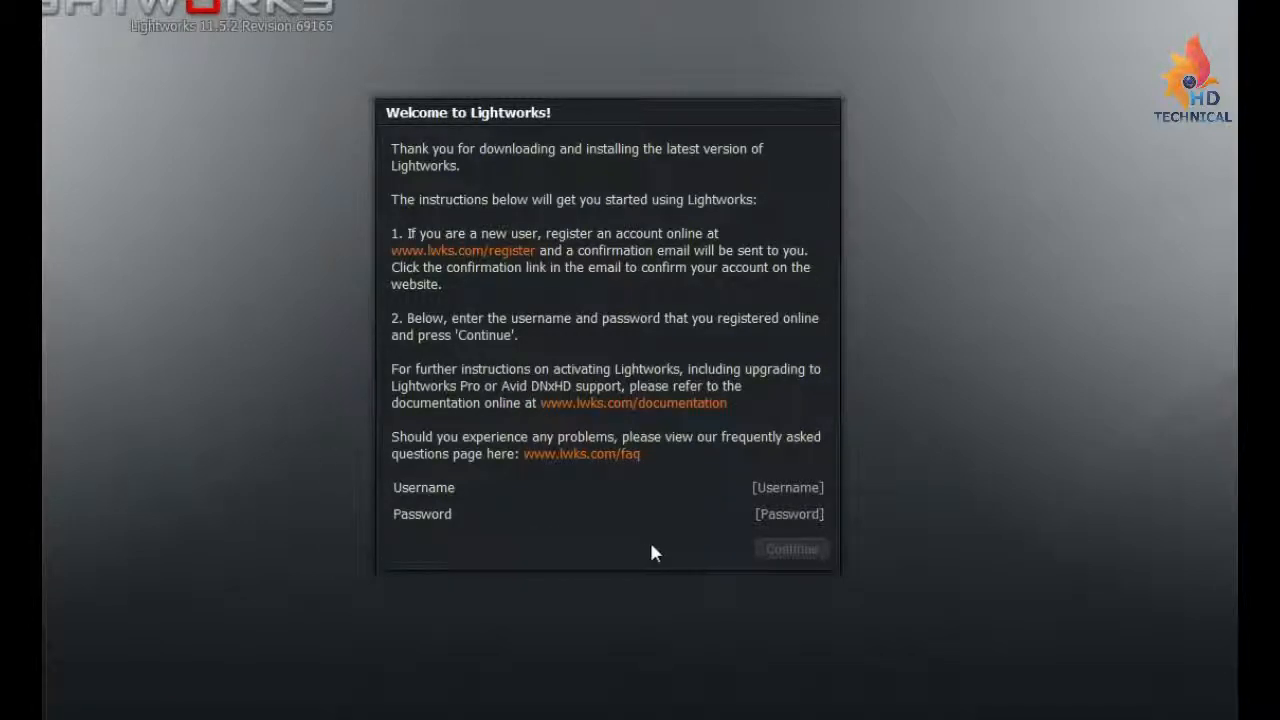
mouse_move(577, 307)
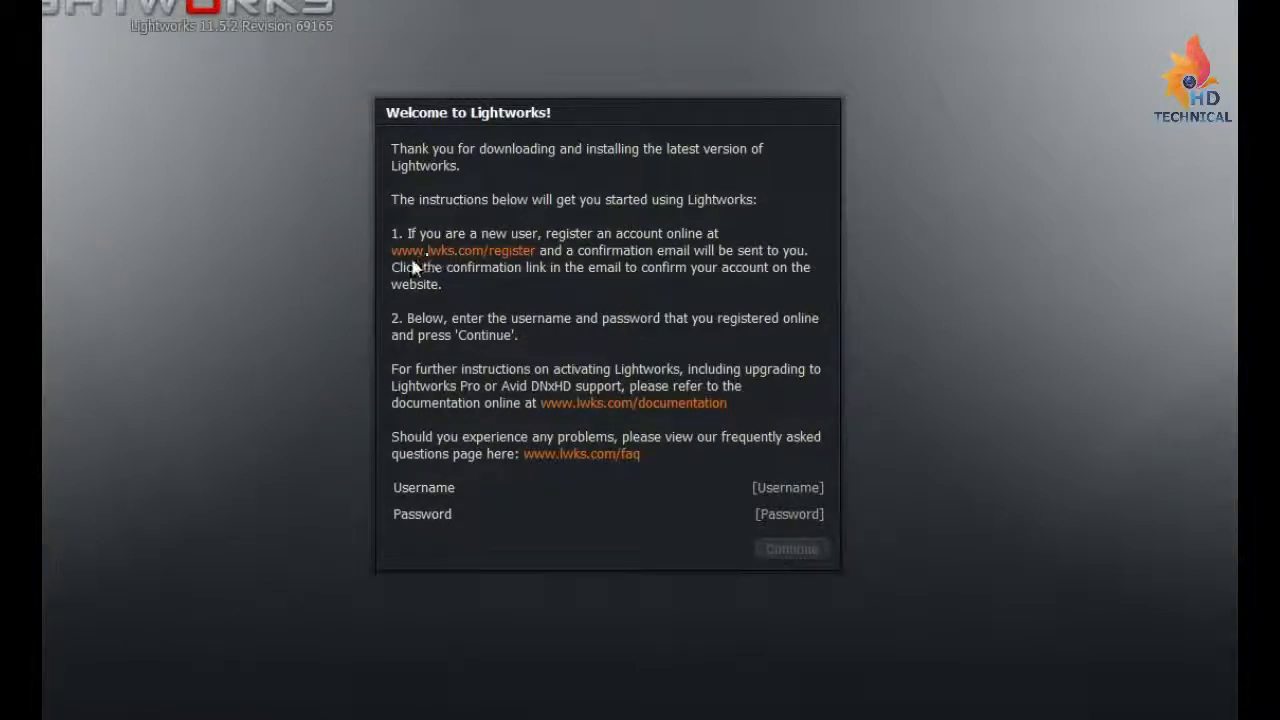
mouse_move(463, 267)
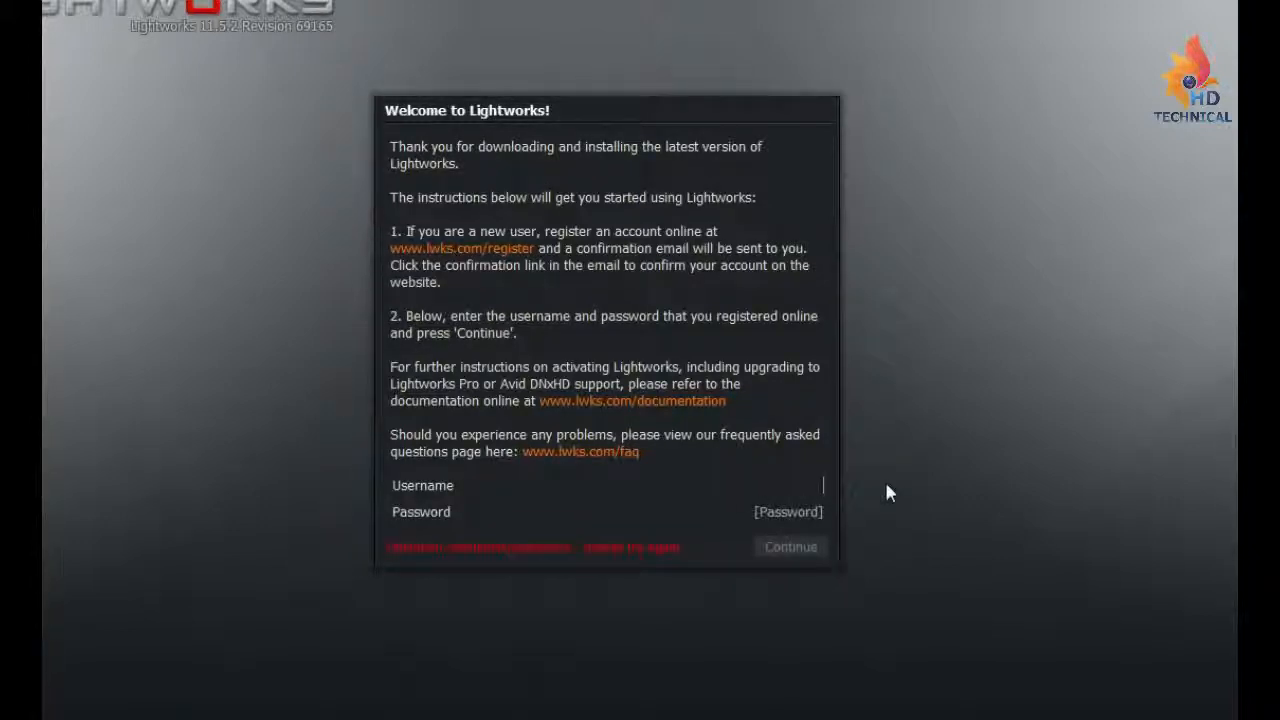
Enter the account username and password in the Welcome dialog and sign in.
type("travisj")
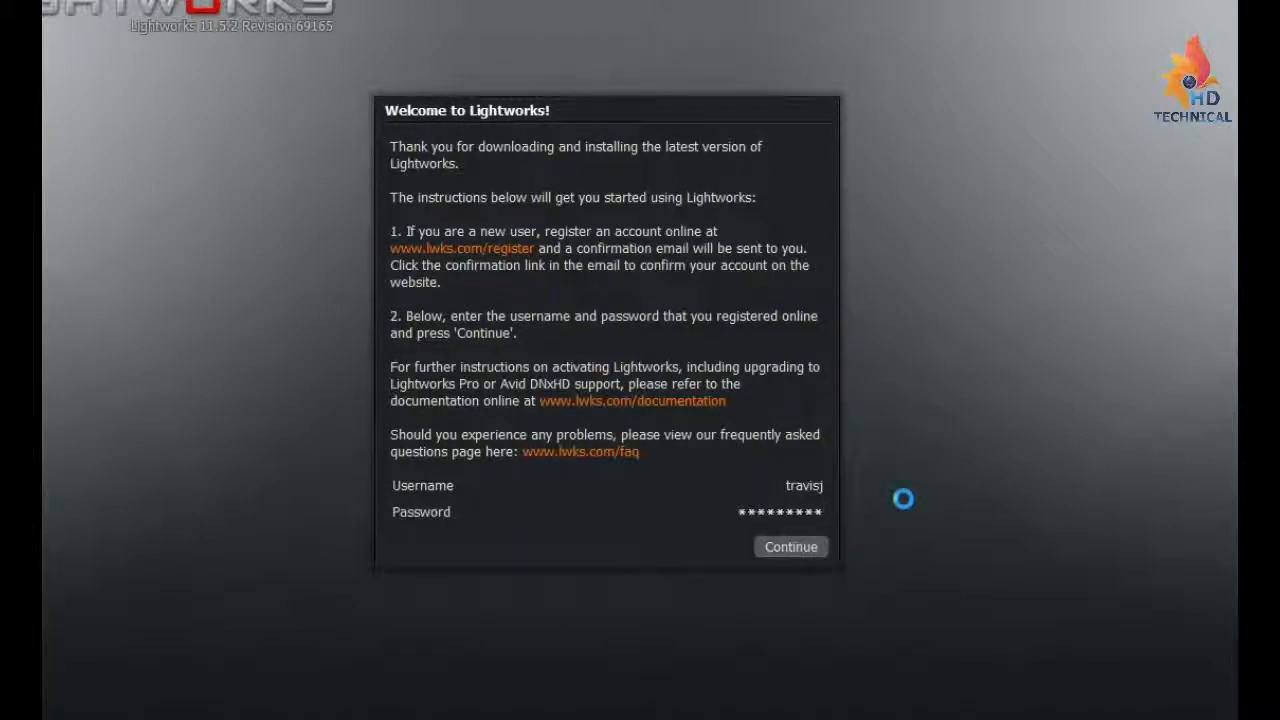
left_click(790, 547)
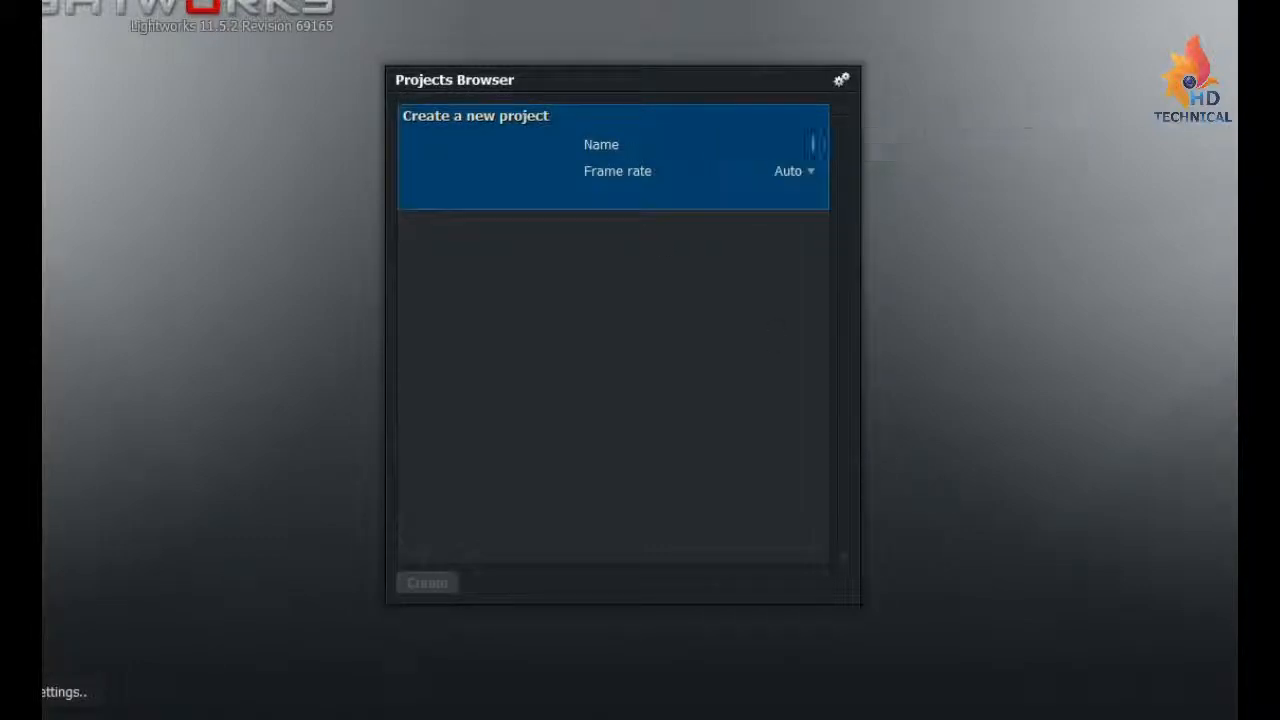
Create a new project named my_proj with a 30 fps frame rate.
type("my_pr")
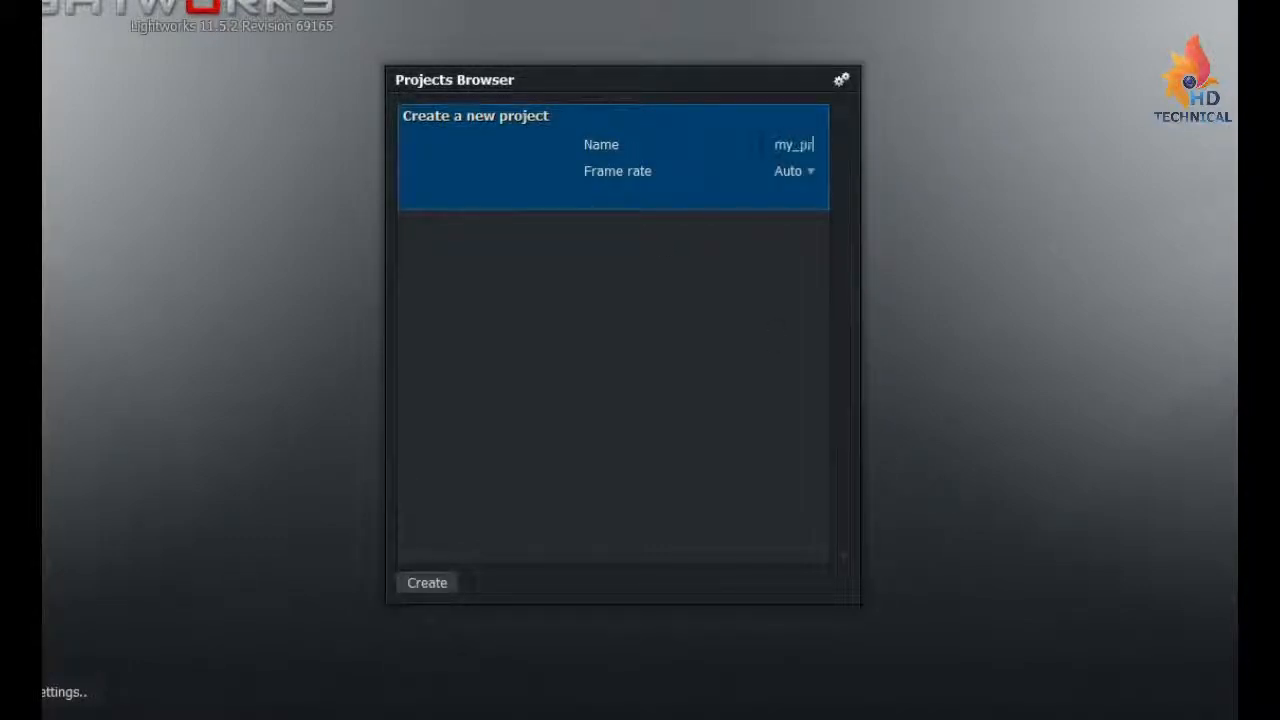
left_click(793, 171)
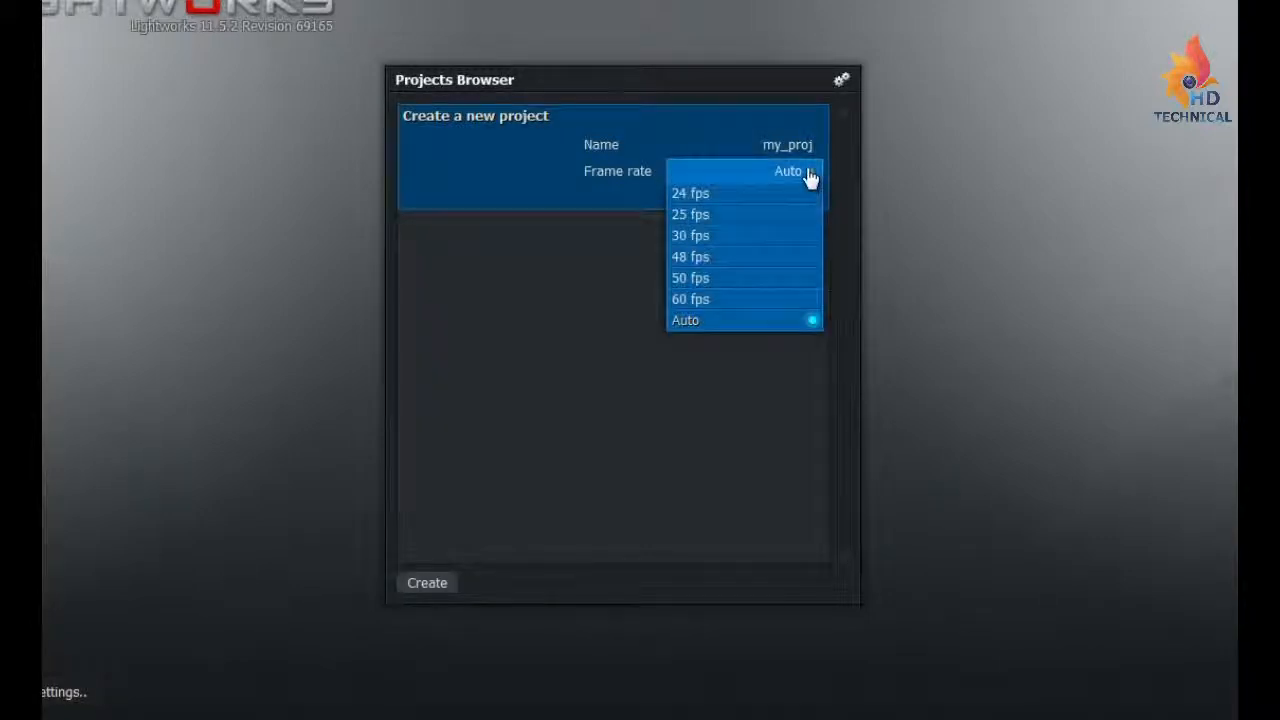
left_click(690, 235)
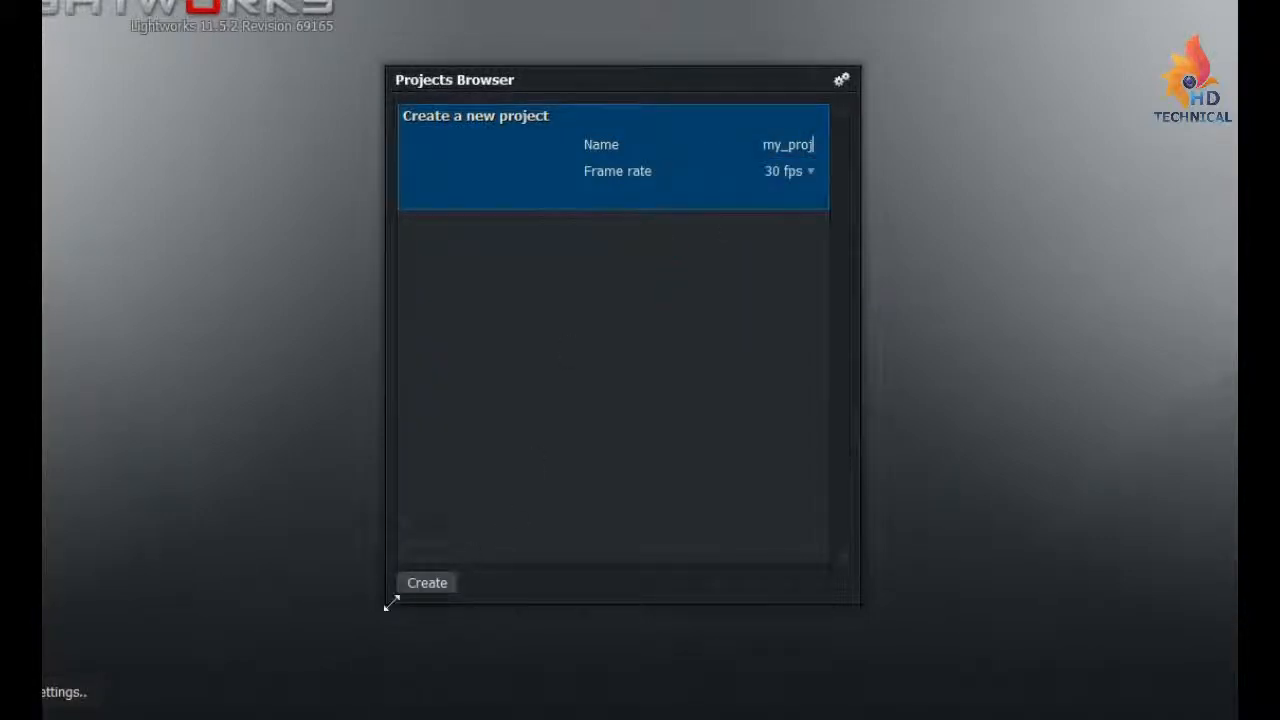
left_click(427, 582)
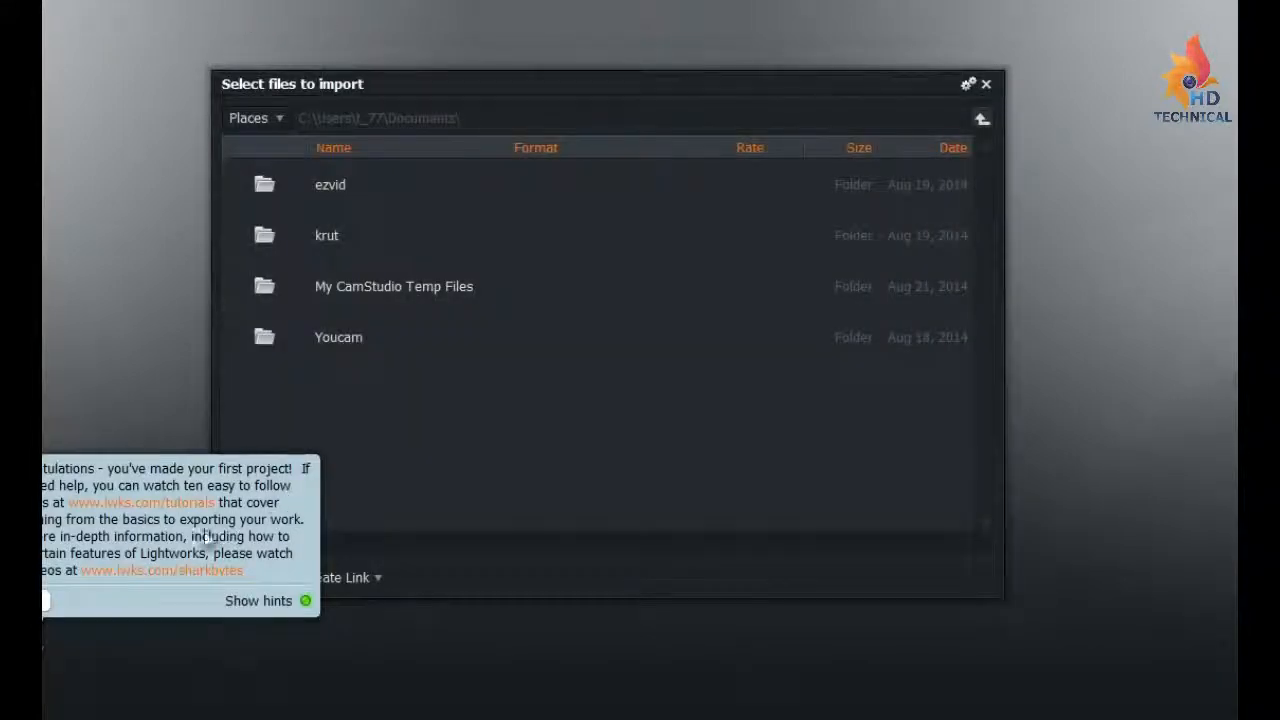